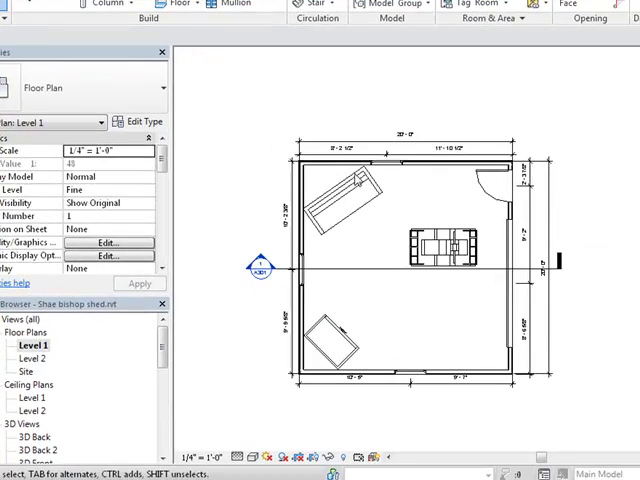
mouse_move(176, 336)
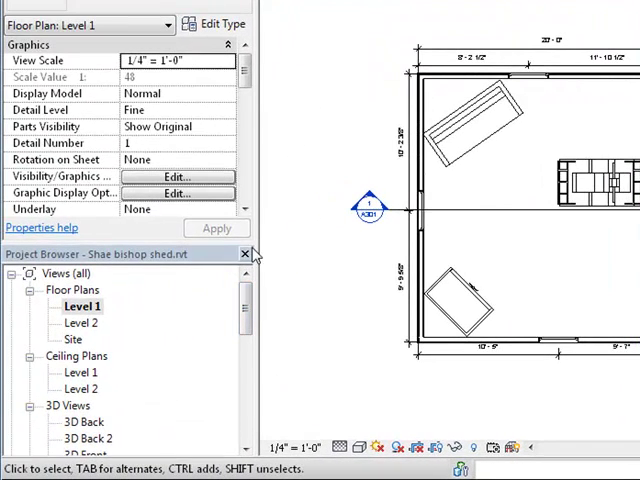
mouse_move(76, 292)
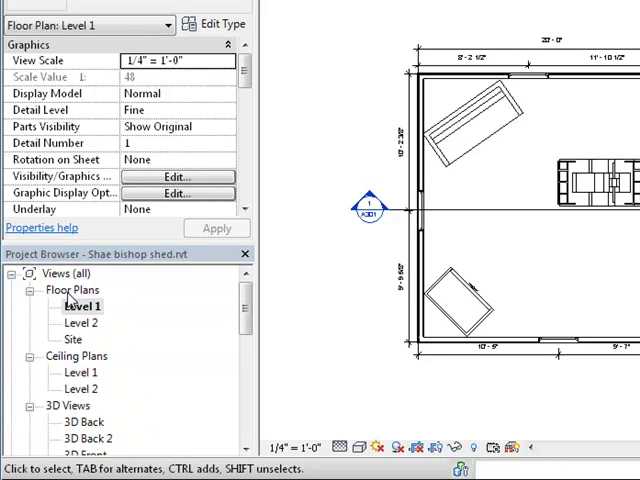
mouse_move(96, 330)
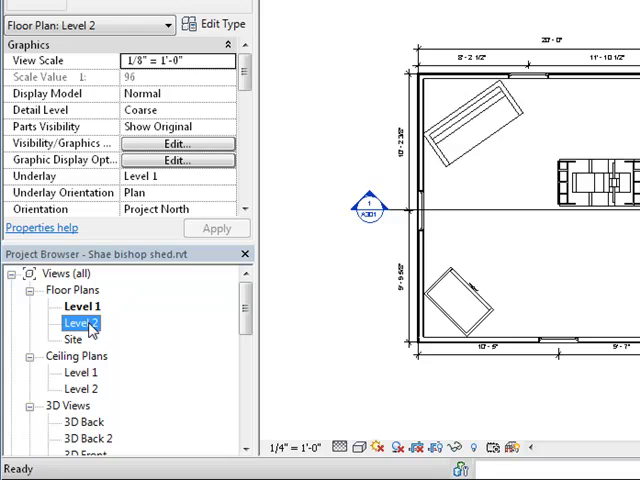
Rename the Level 2 floor plan view to Roof via the Project Browser
right_click(80, 322)
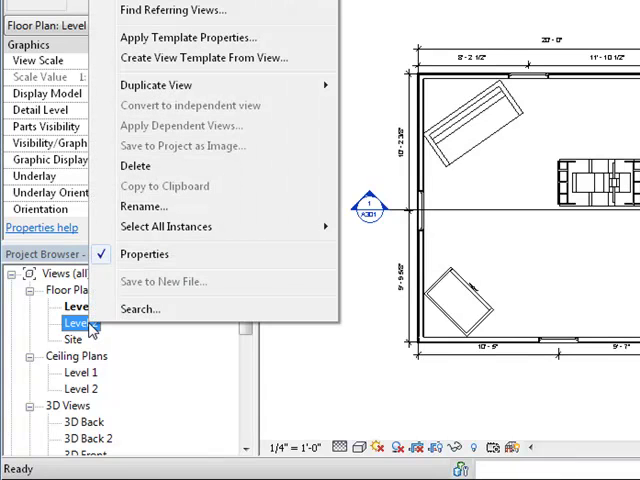
click(144, 204)
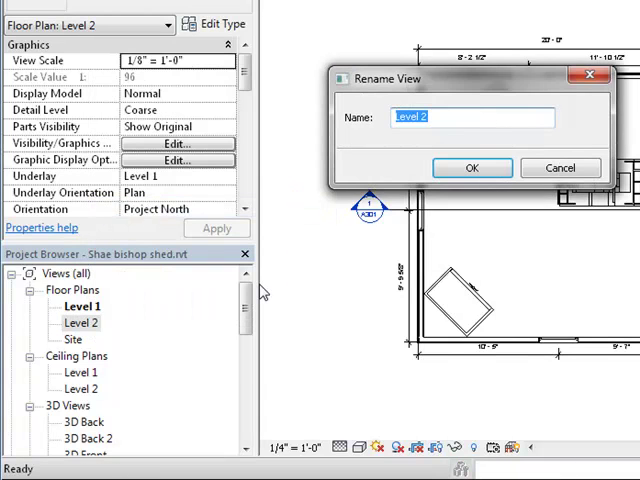
text(Roof)
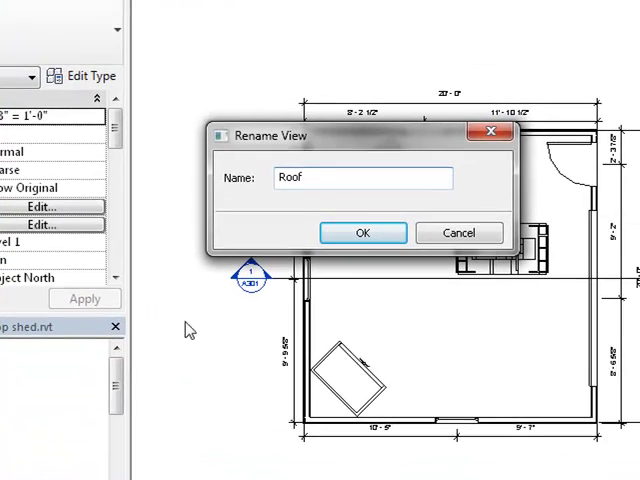
click(364, 232)
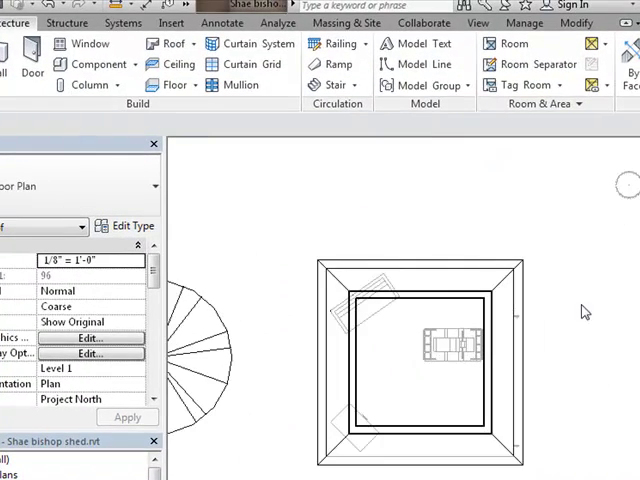
click(520, 280)
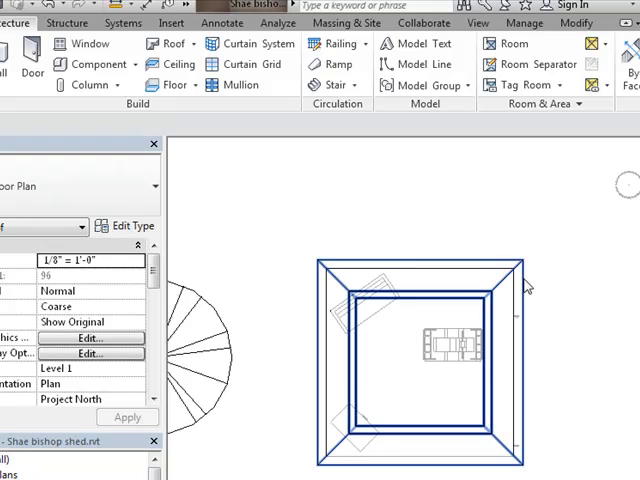
mouse_move(528, 290)
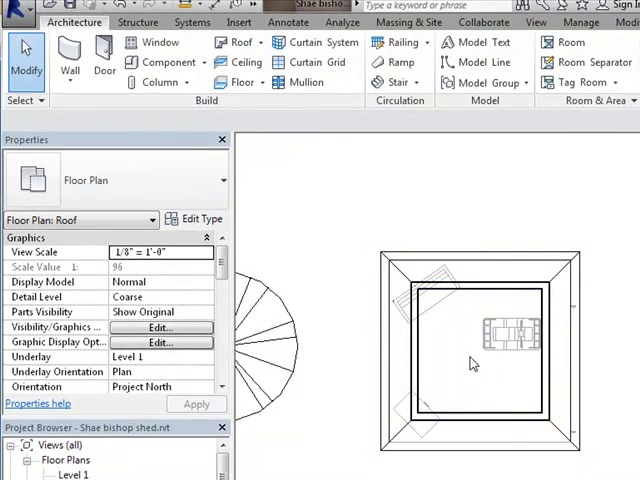
mouse_move(480, 436)
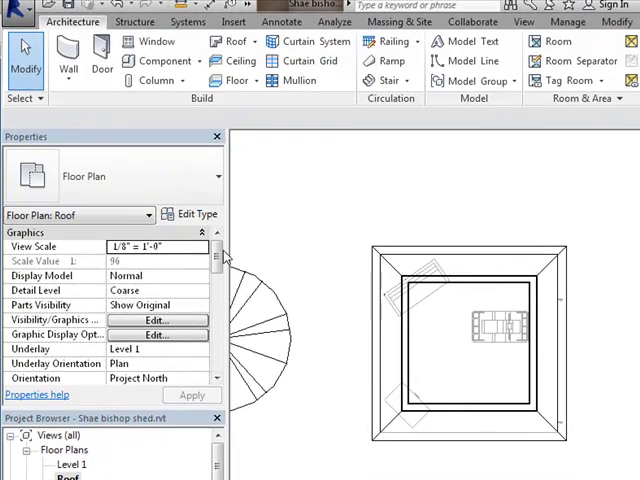
scroll(down, 3)
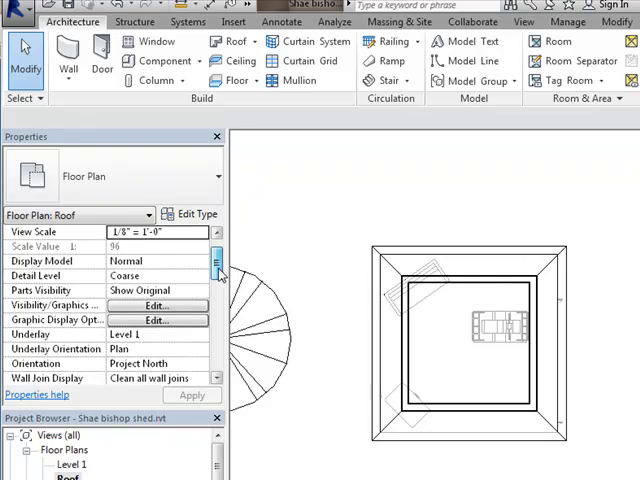
scroll(down, 3)
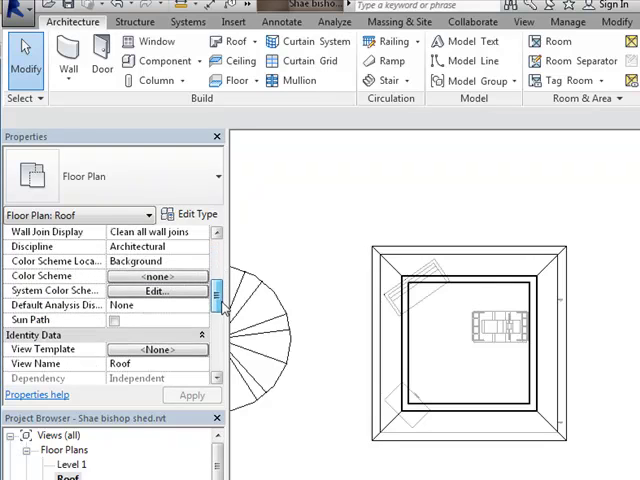
scroll(down, 3)
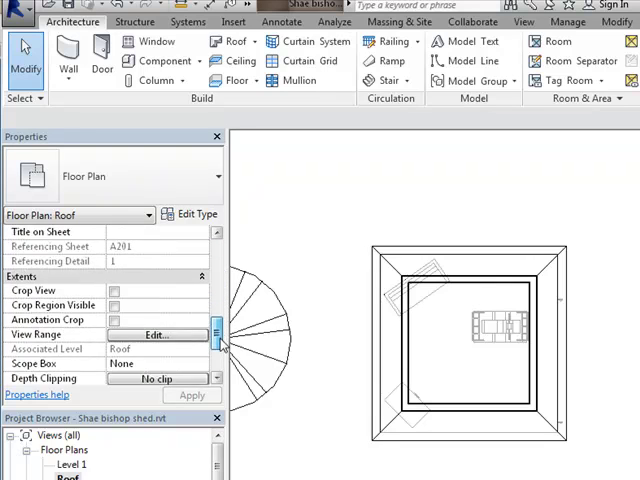
scroll(down, 3)
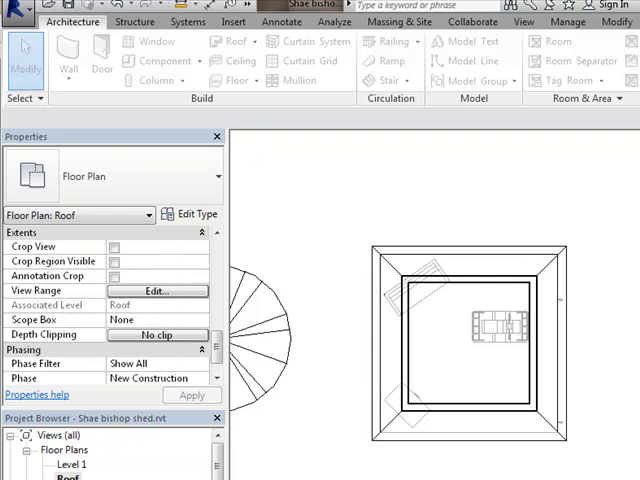
Set the Roof plan's view range top offset to 24' and cut plane to 22', then apply it
click(156, 292)
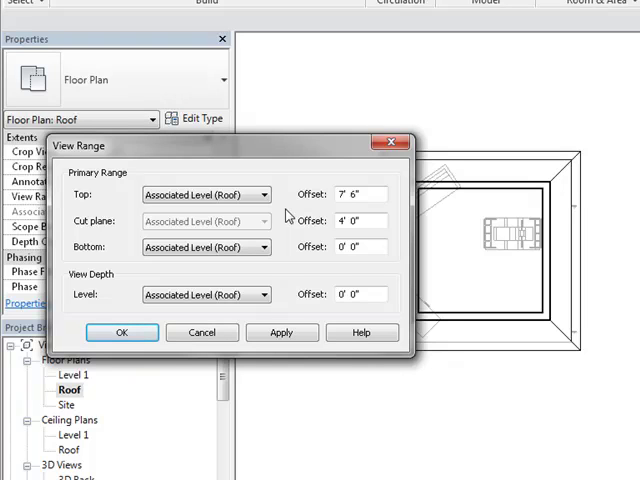
triple_click(360, 194)
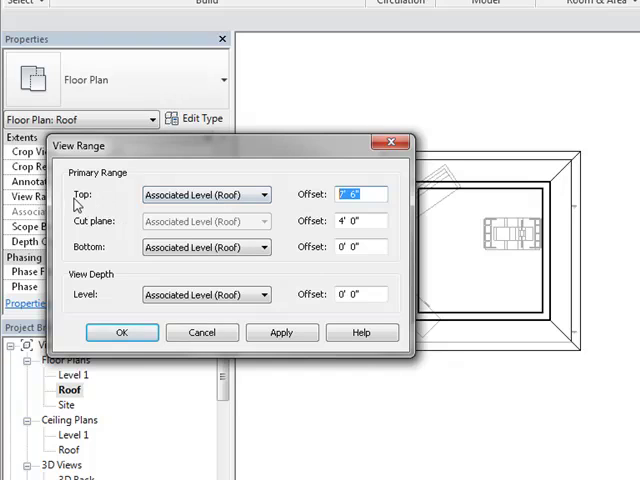
mouse_move(332, 228)
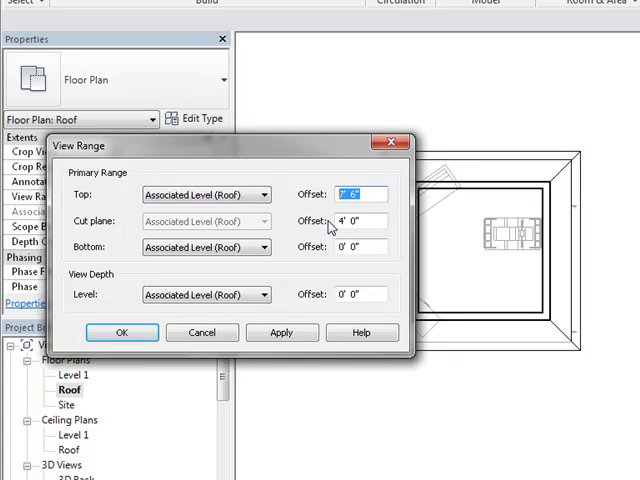
text(24)
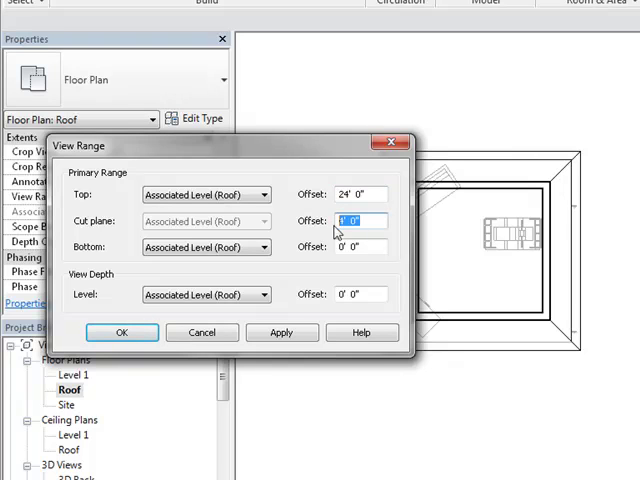
text(22)
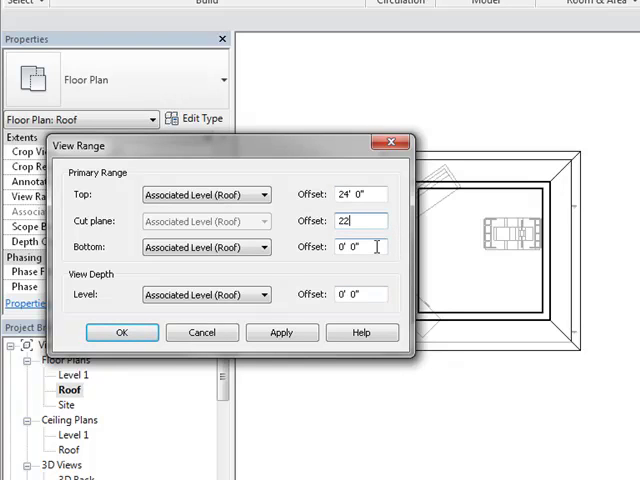
click(356, 246)
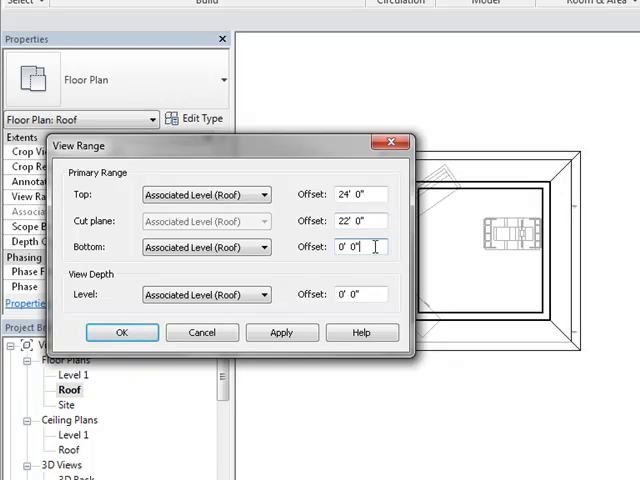
click(282, 332)
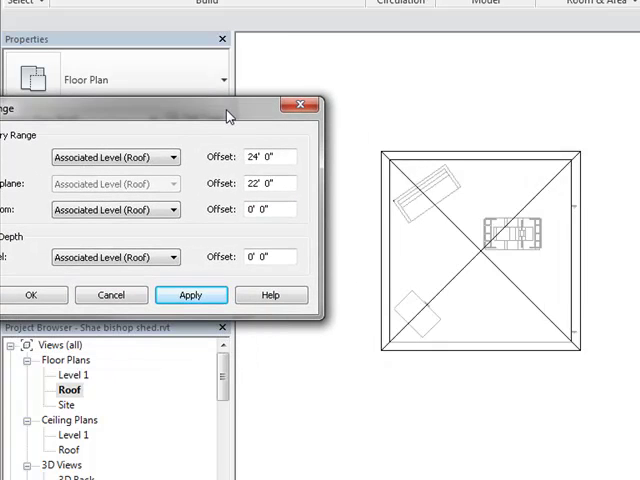
mouse_move(560, 332)
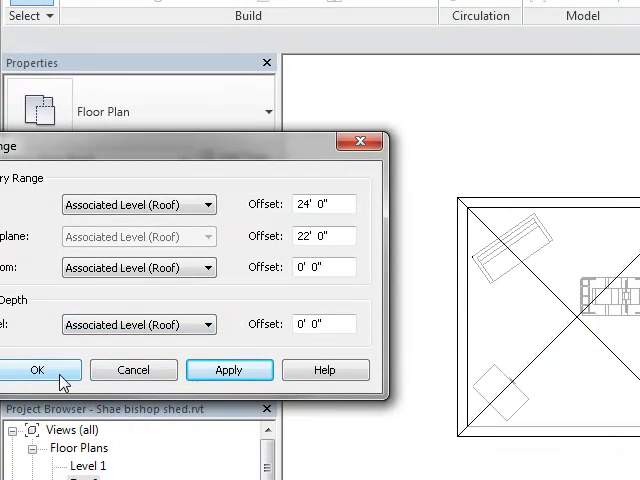
click(36, 370)
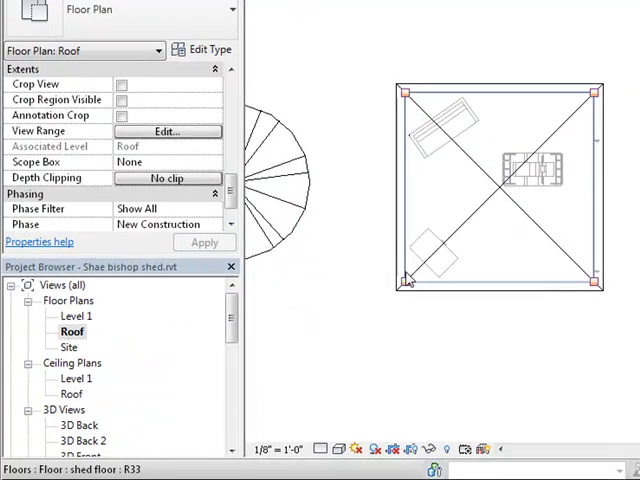
List the Roof plan's Underlay choices (None, Level 1, Roof), leaving Level 1 set
click(338, 448)
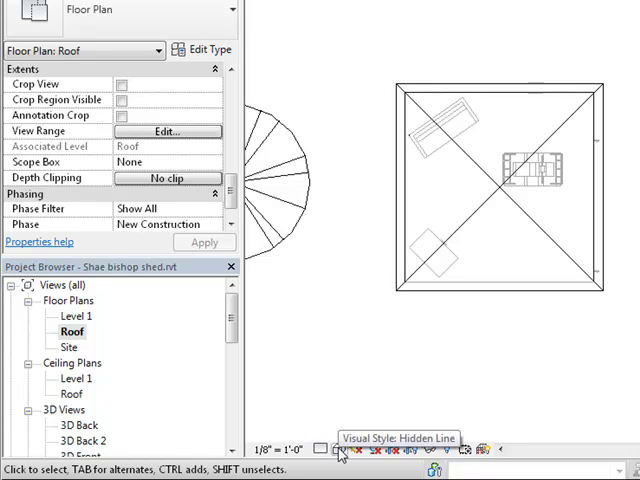
click(340, 448)
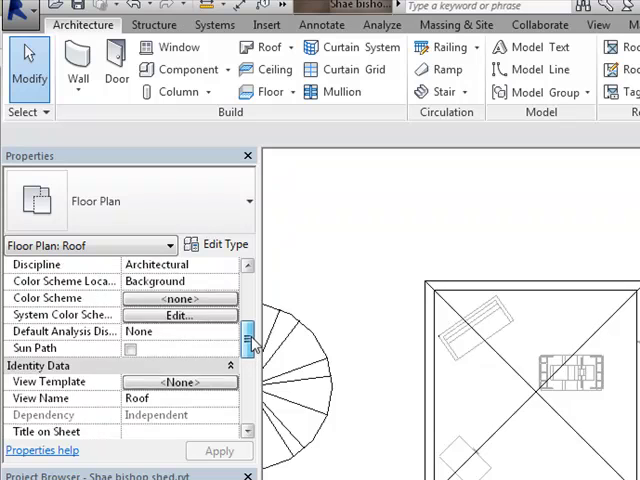
scroll(up, 3)
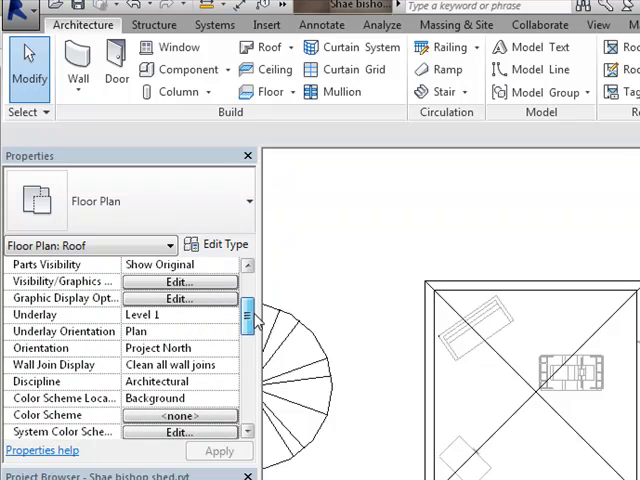
scroll(up, 3)
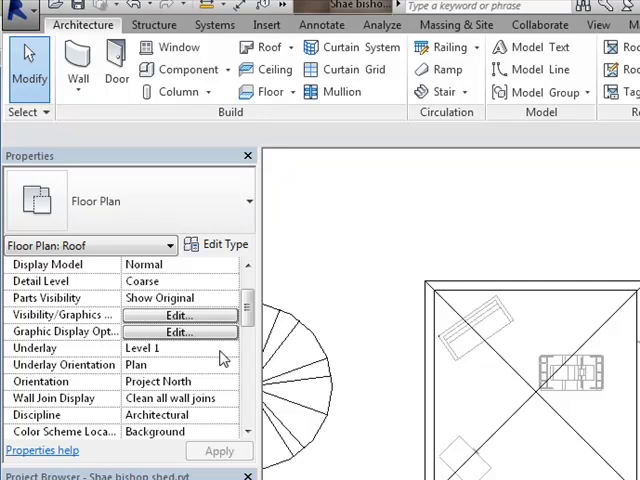
mouse_move(226, 360)
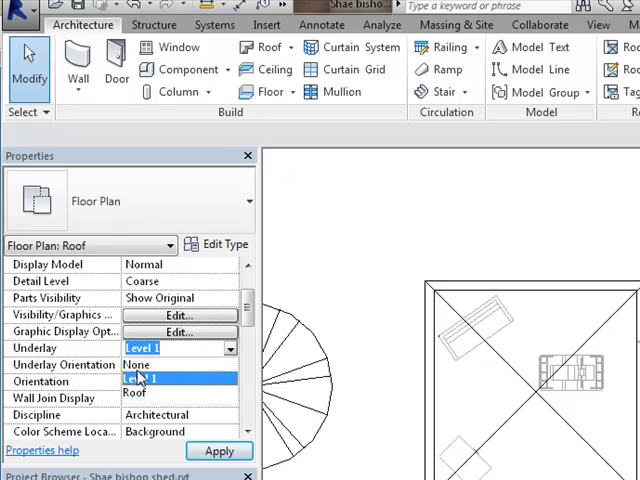
Set the Roof plan's underlay to None and select the roof in the drawing area
click(136, 364)
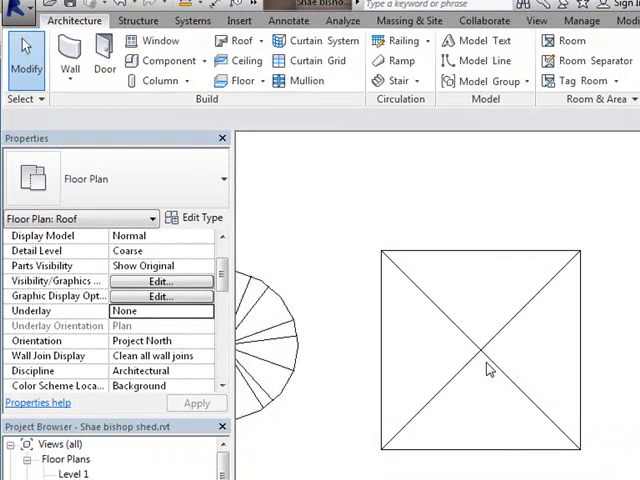
mouse_move(370, 460)
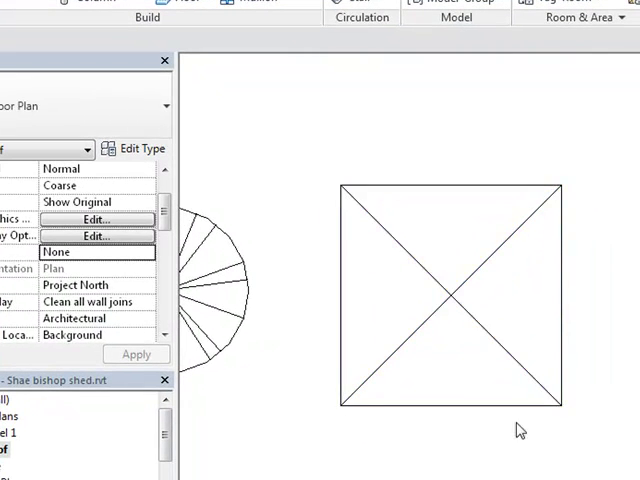
click(450, 296)
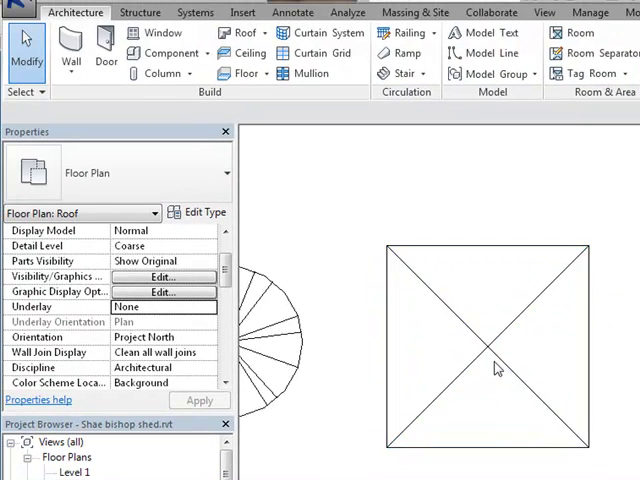
click(484, 356)
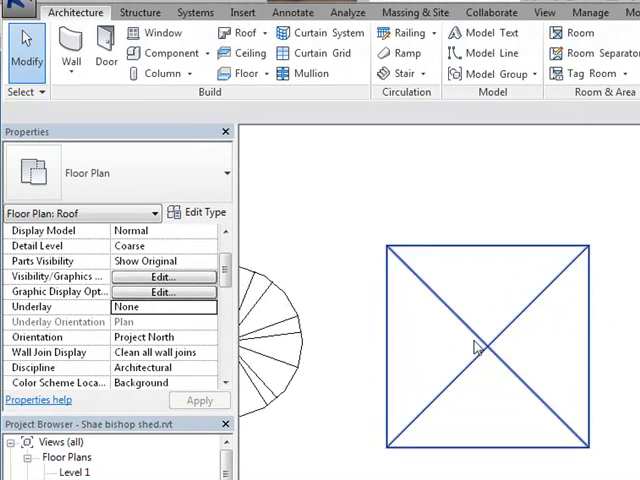
mouse_move(484, 352)
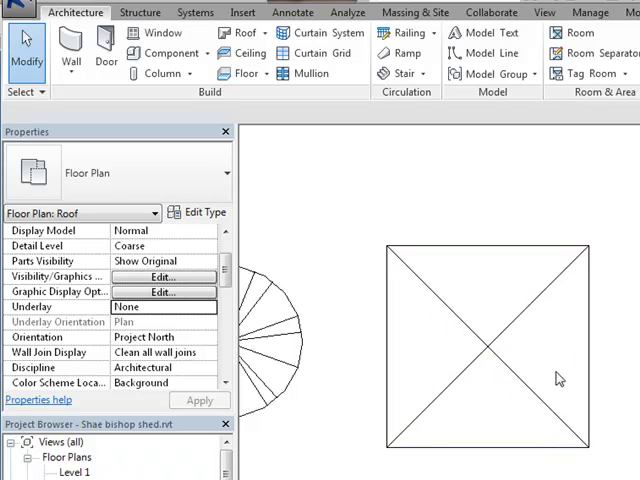
mouse_move(476, 356)
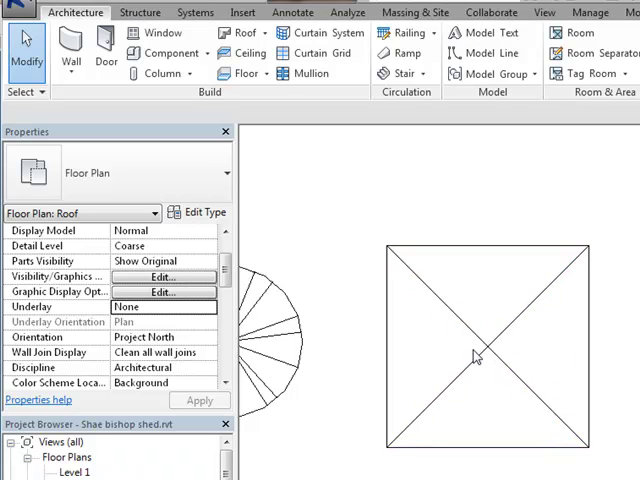
mouse_move(480, 356)
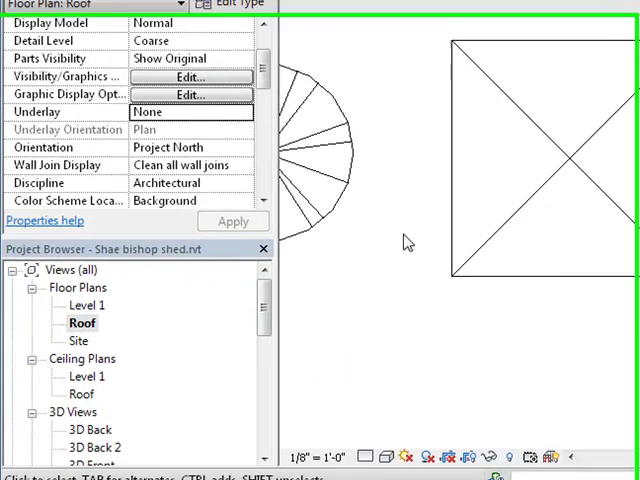
Change the Roof plan's visual style from the View Control Bar and select the roof to inspect it
scroll(down, 3)
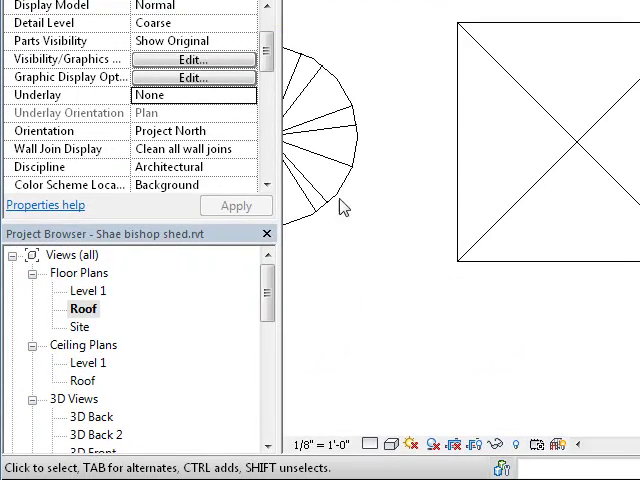
mouse_move(392, 444)
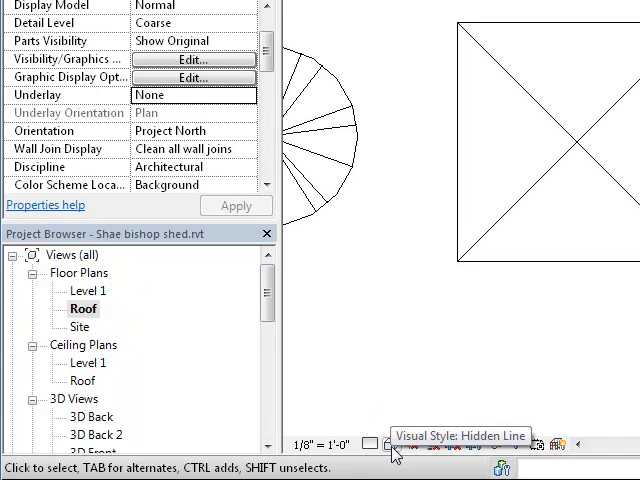
click(392, 444)
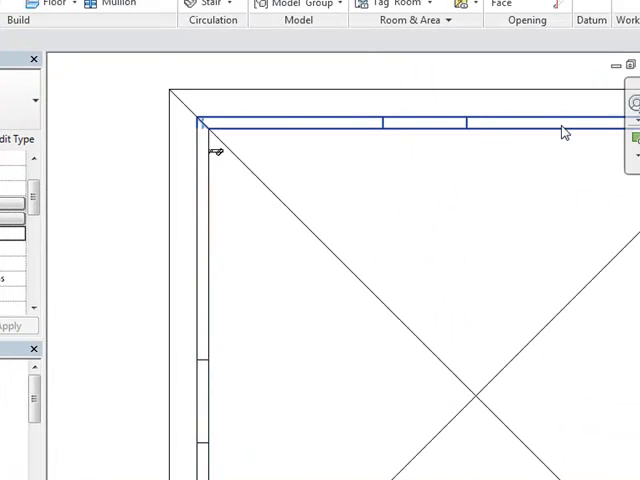
click(270, 372)
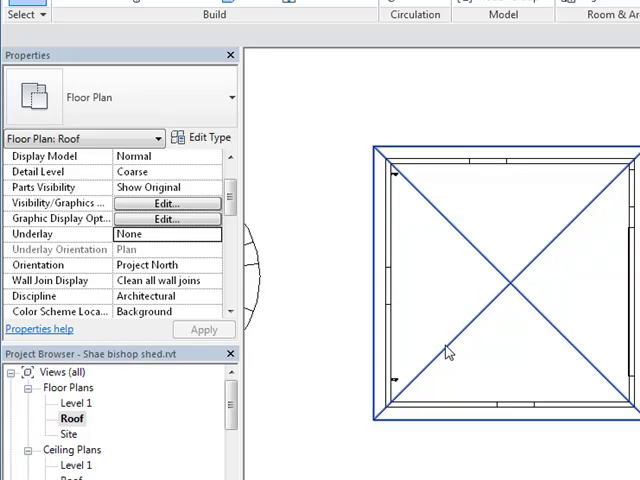
mouse_move(448, 356)
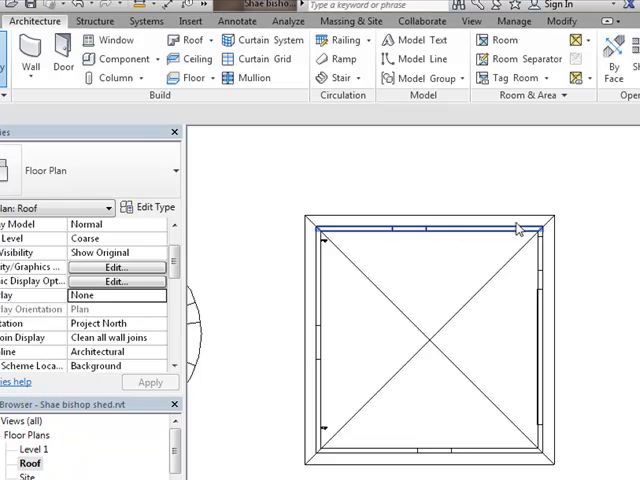
click(538, 316)
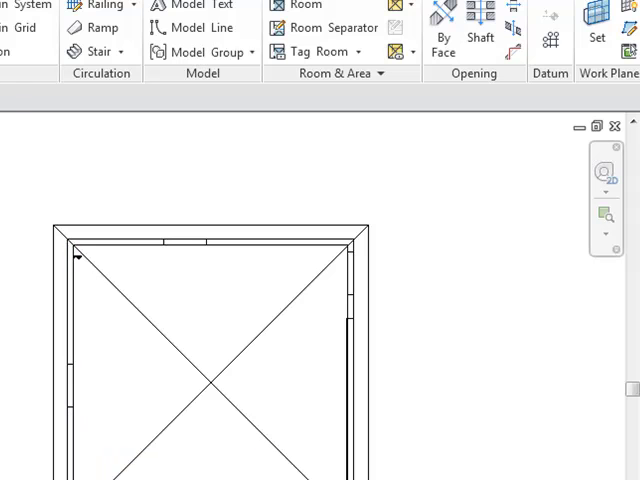
mouse_move(228, 384)
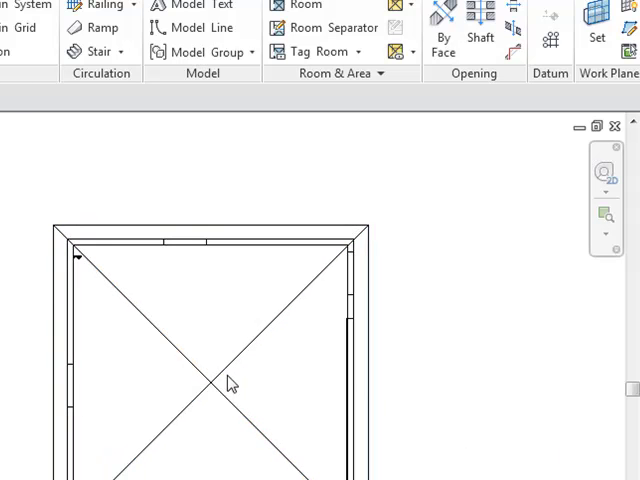
click(376, 356)
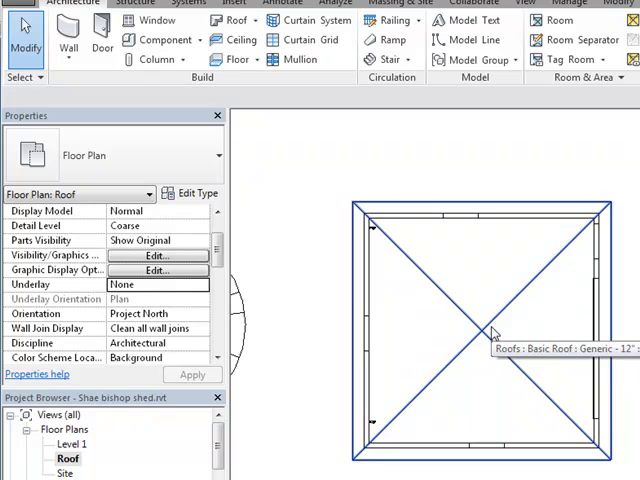
mouse_move(492, 336)
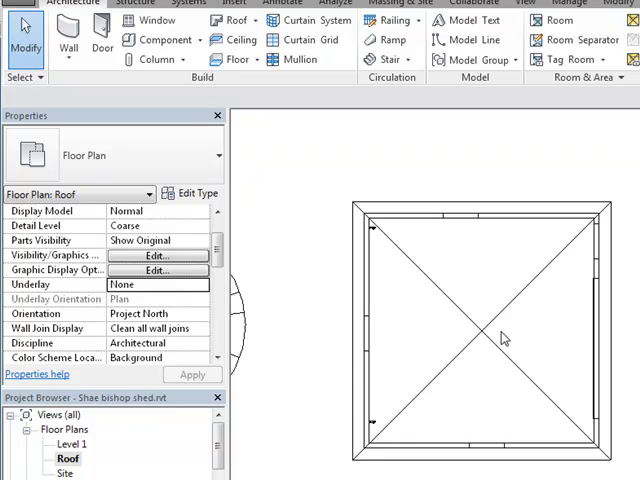
mouse_move(470, 350)
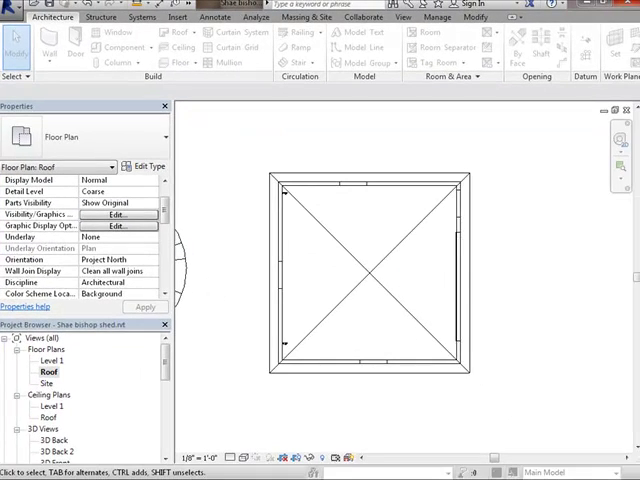
In Visibility/Graphic Overrides, toggle the Roofs category and scroll the model categories down to Walls
click(116, 212)
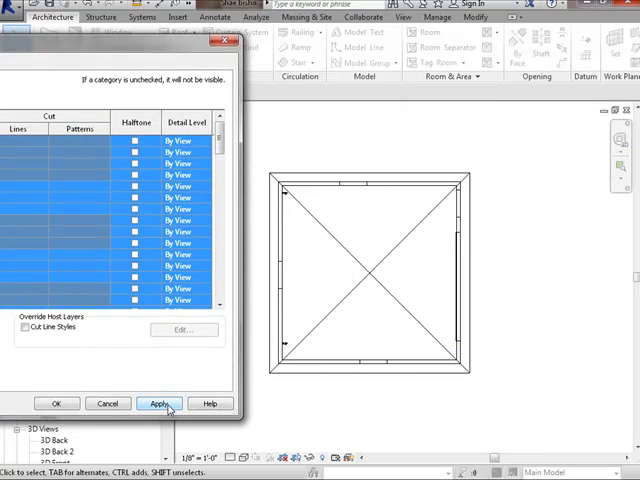
click(158, 404)
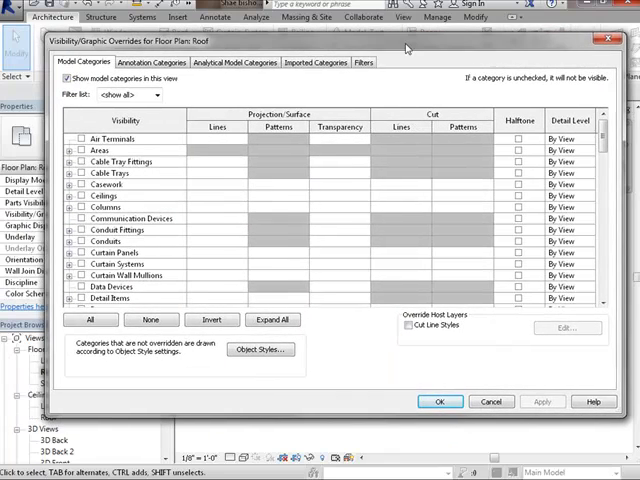
scroll(down, 3)
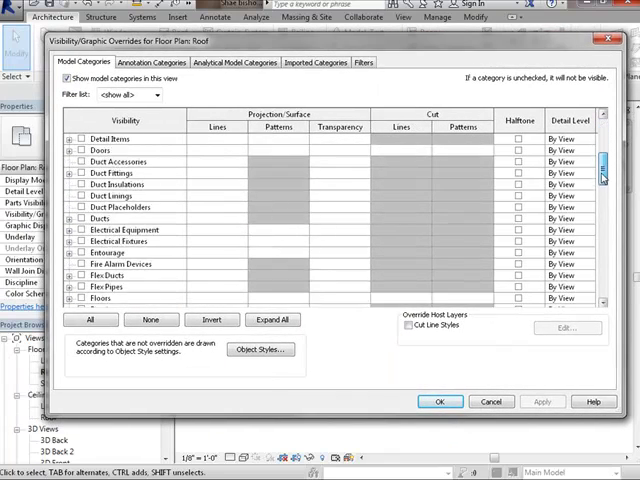
scroll(down, 3)
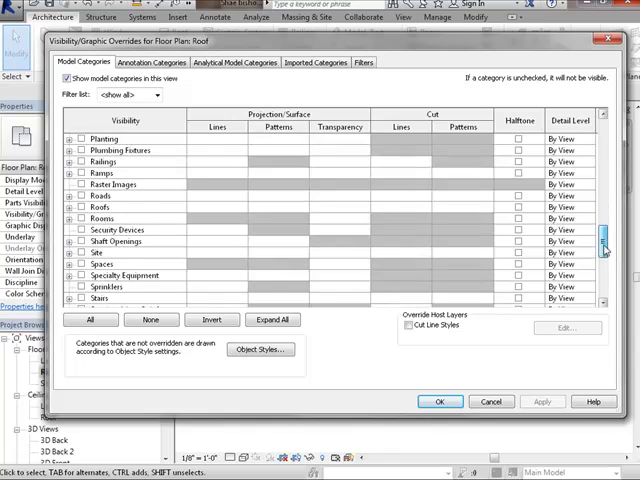
scroll(down, 3)
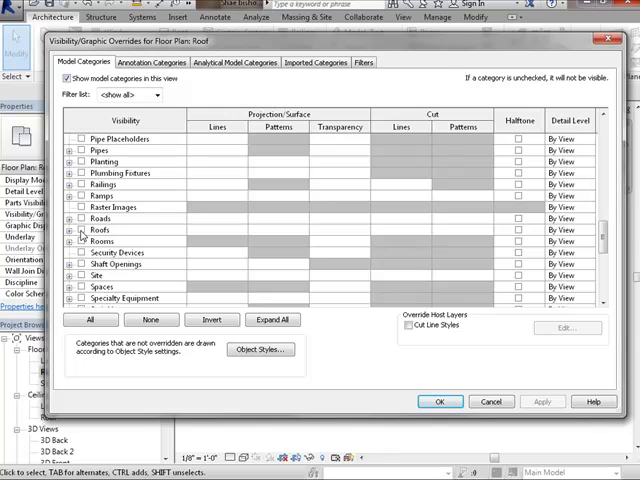
click(80, 230)
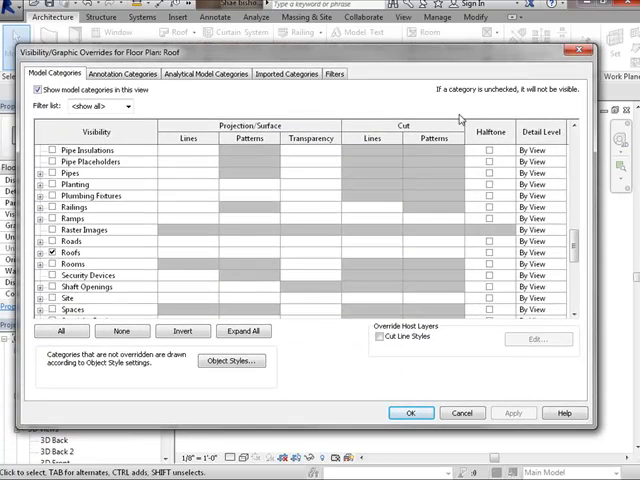
scroll(down, 3)
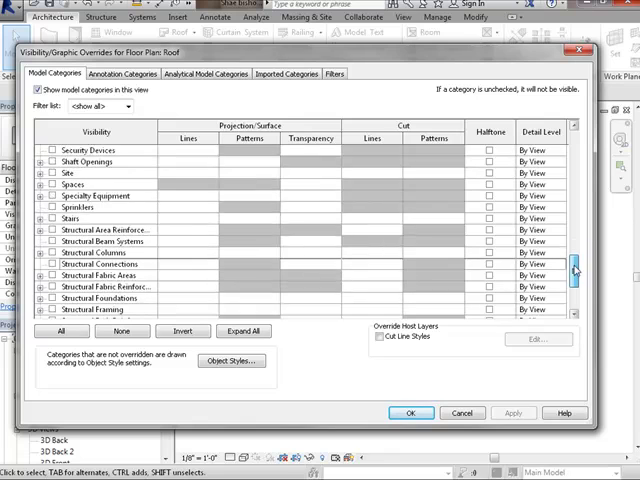
scroll(down, 3)
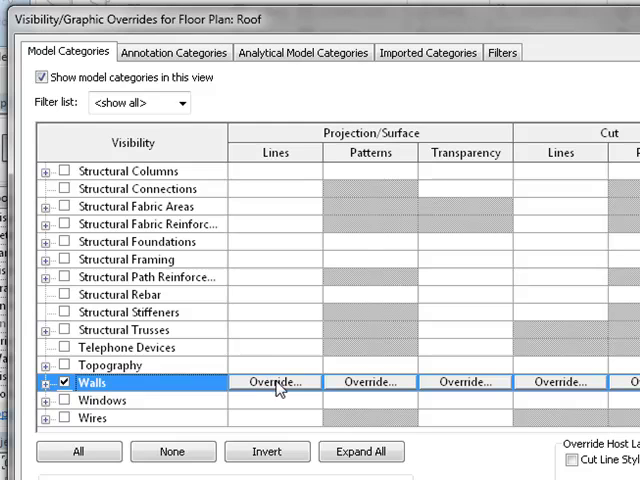
mouse_move(288, 376)
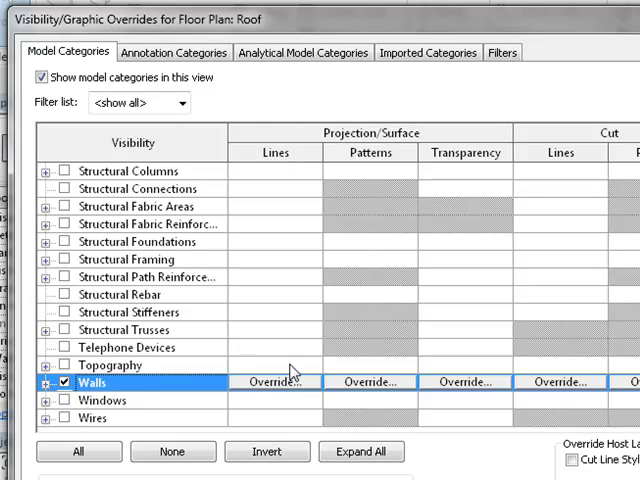
Override the Walls projection lines and accept the visibility overrides, returning to the Roof plan
click(274, 380)
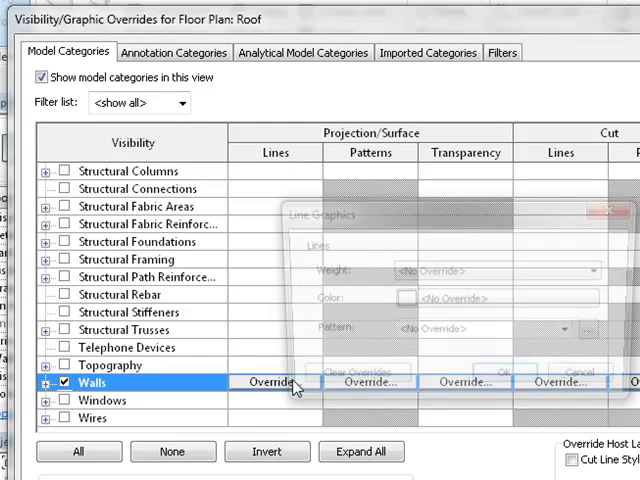
click(270, 382)
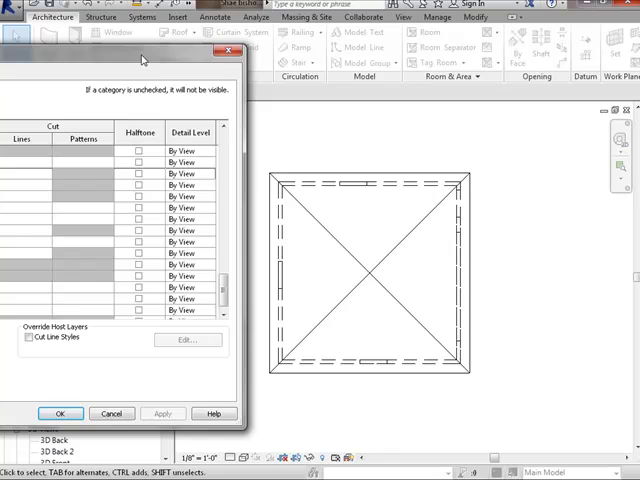
mouse_move(448, 190)
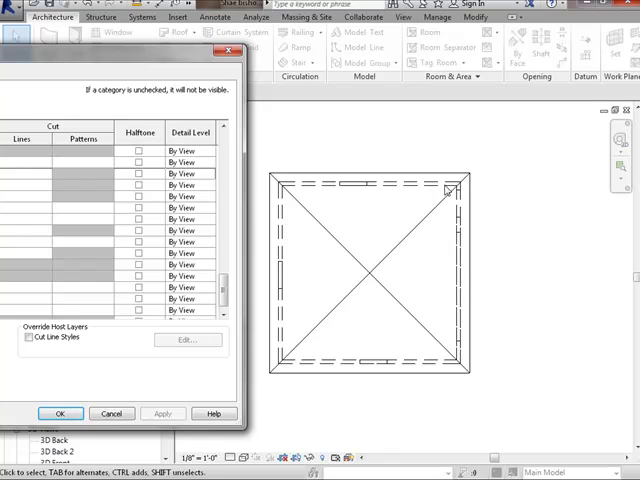
mouse_move(288, 392)
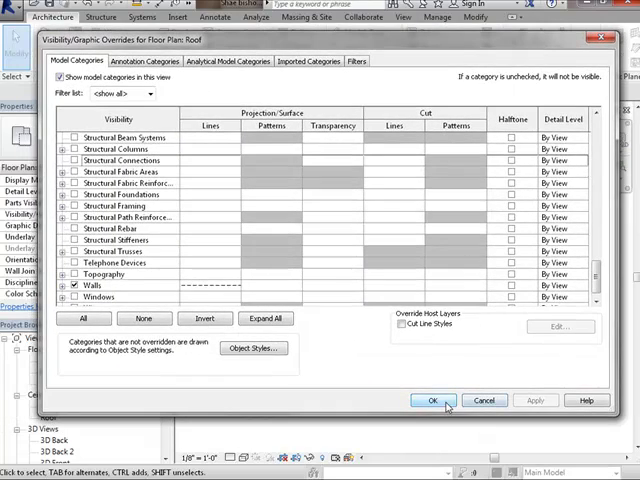
click(432, 400)
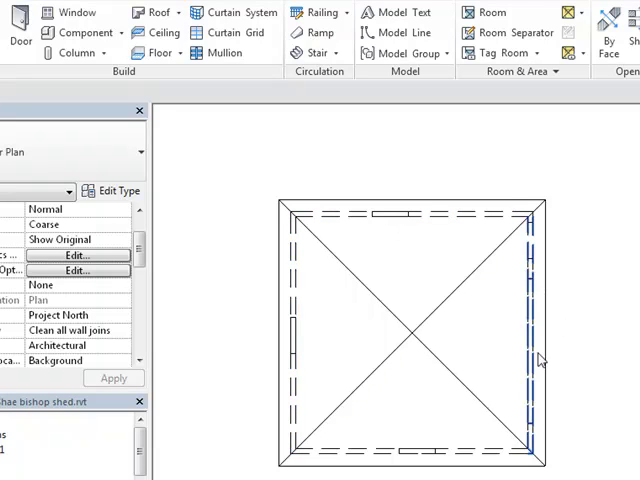
Set the Roof plan's depth clipping to Clip without line
click(292, 350)
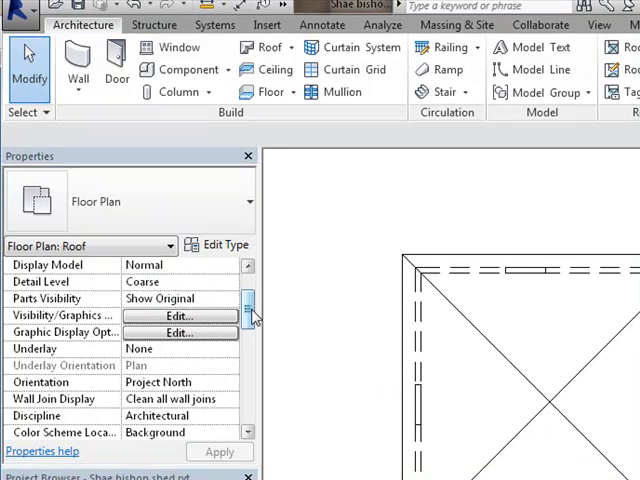
scroll(down, 3)
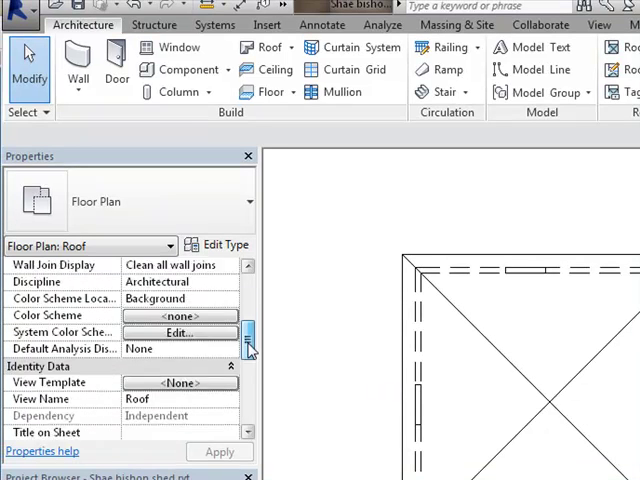
scroll(down, 3)
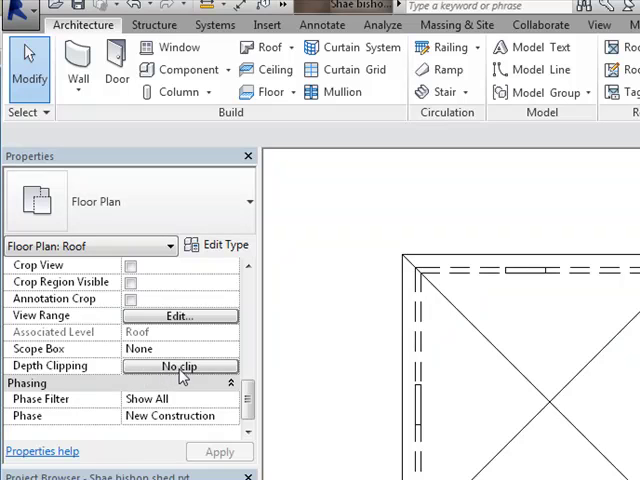
click(180, 366)
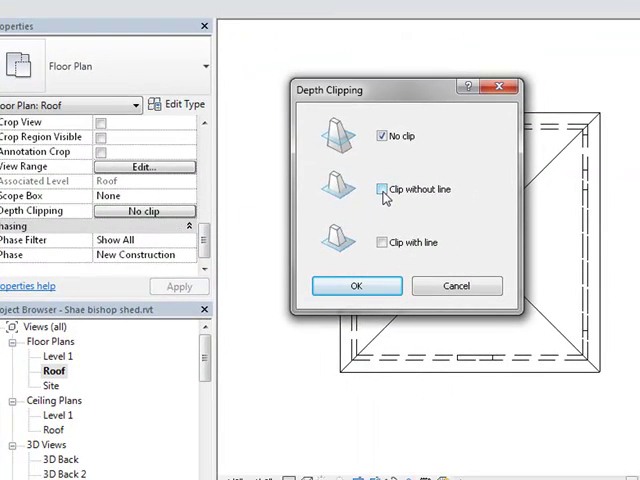
click(380, 188)
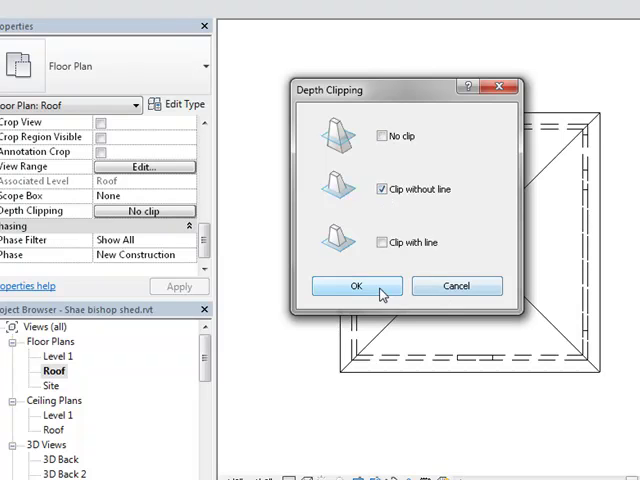
click(356, 286)
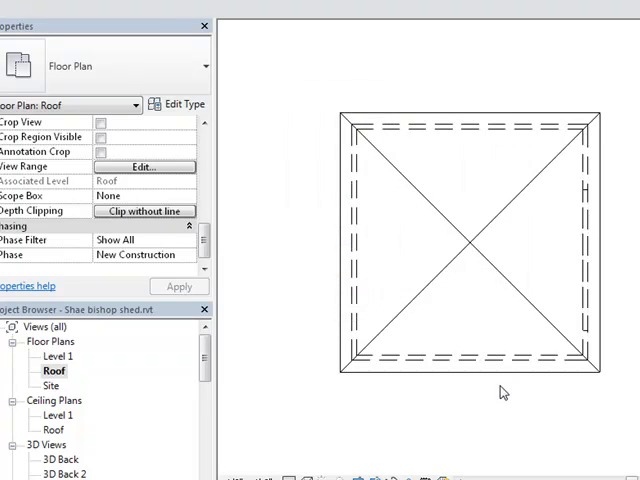
mouse_move(568, 460)
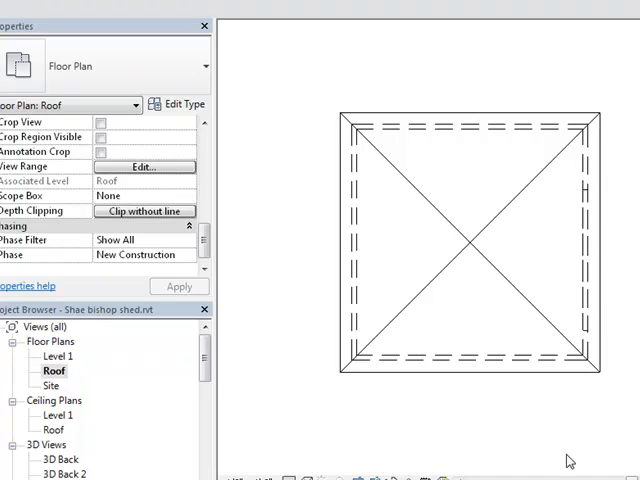
mouse_move(518, 432)
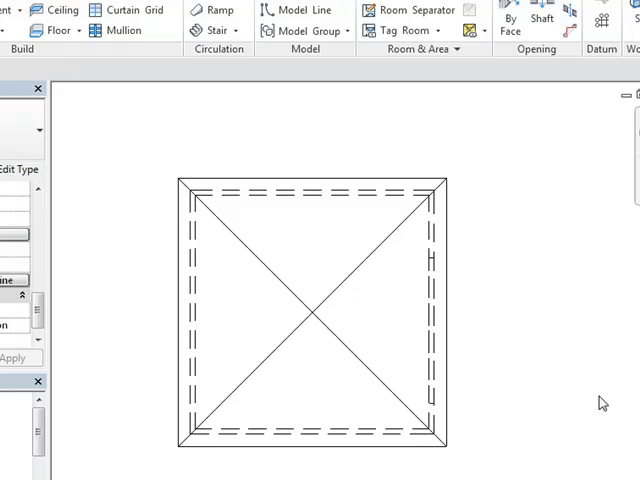
mouse_move(58, 428)
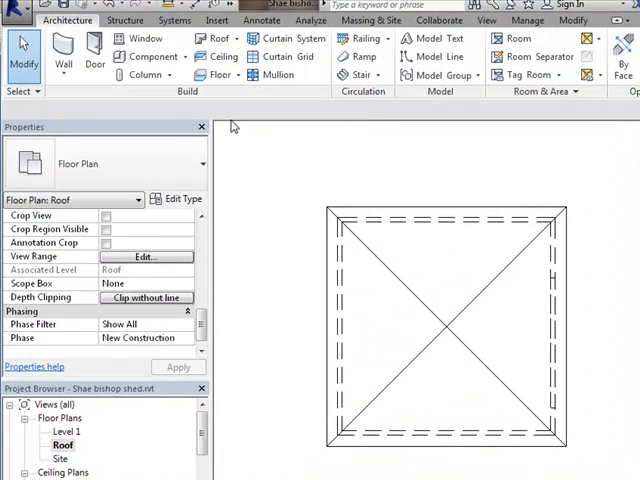
mouse_move(248, 290)
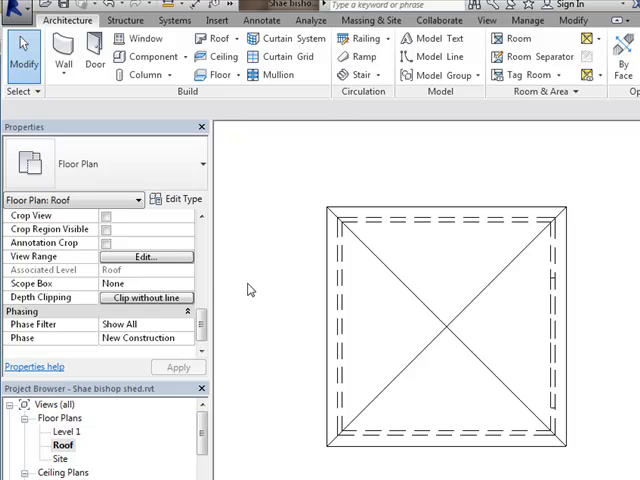
mouse_move(328, 112)
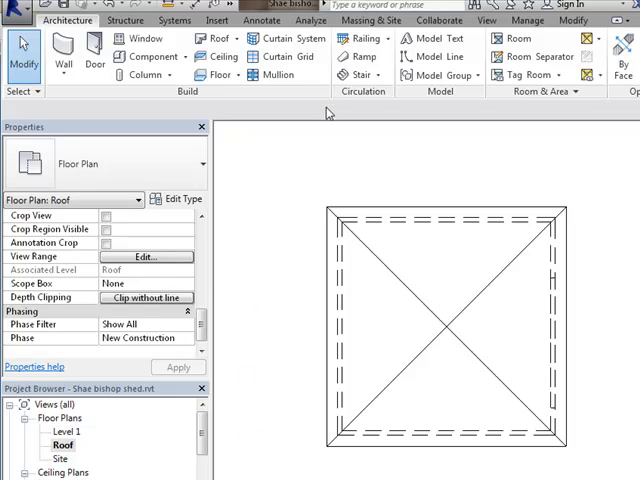
Create a default 3D view of the house from the View ribbon
click(488, 20)
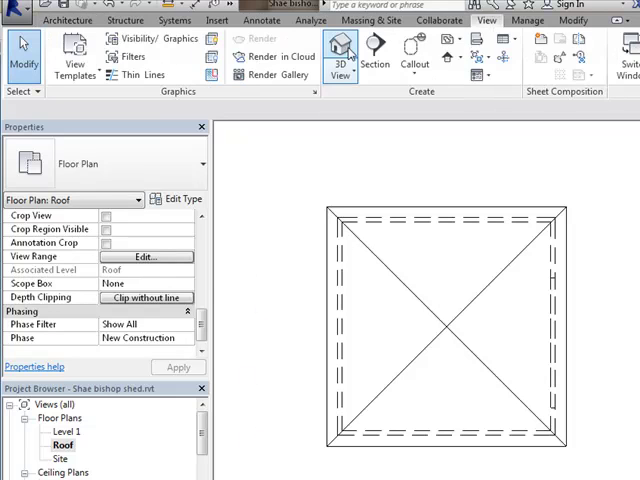
click(340, 50)
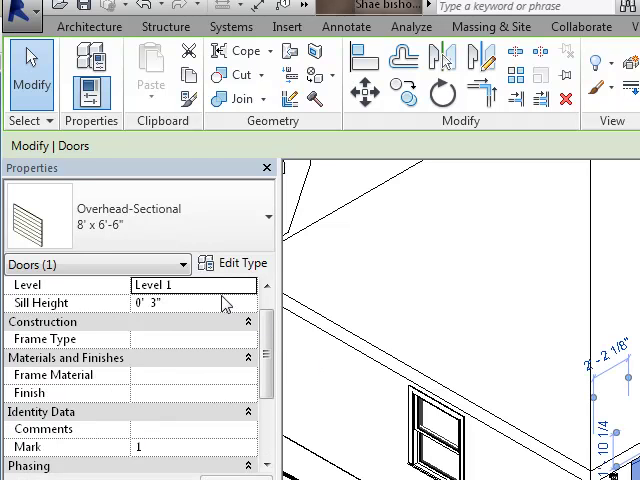
mouse_move(242, 264)
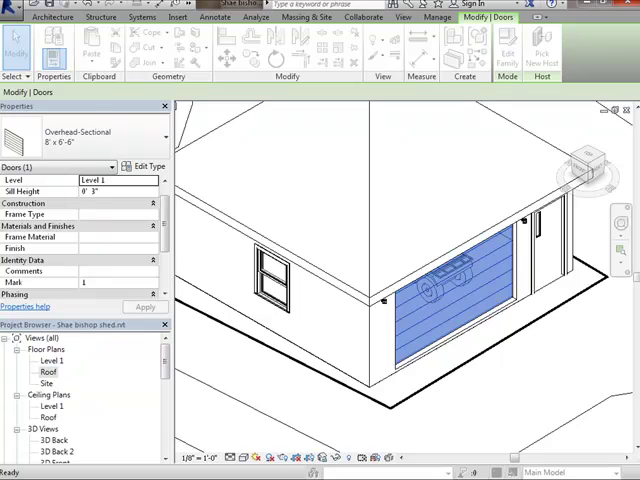
Duplicate the garage door type as '12w x 7h', 12' 0" wide and 7' 0" high, and apply it
click(144, 166)
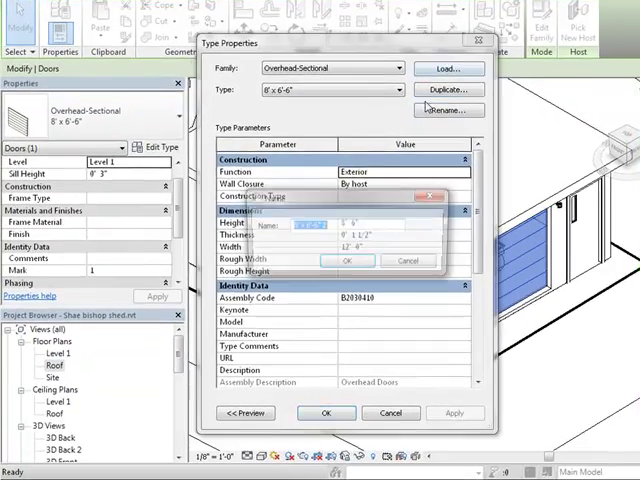
click(448, 108)
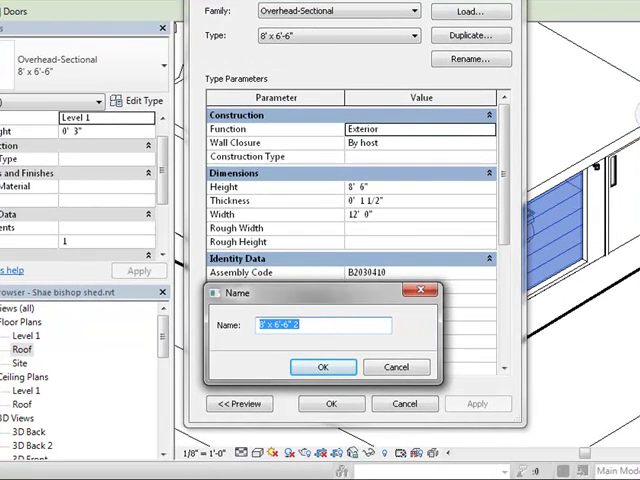
text(12)
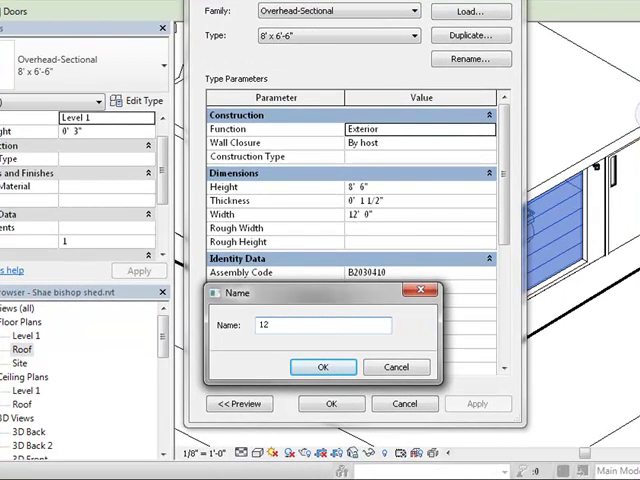
text(w)
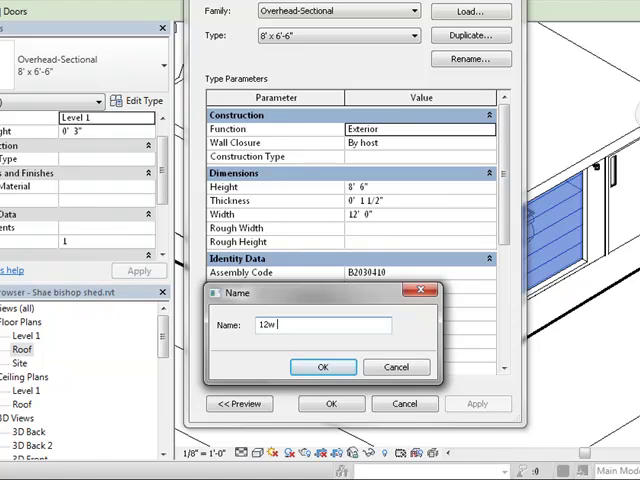
text(x)
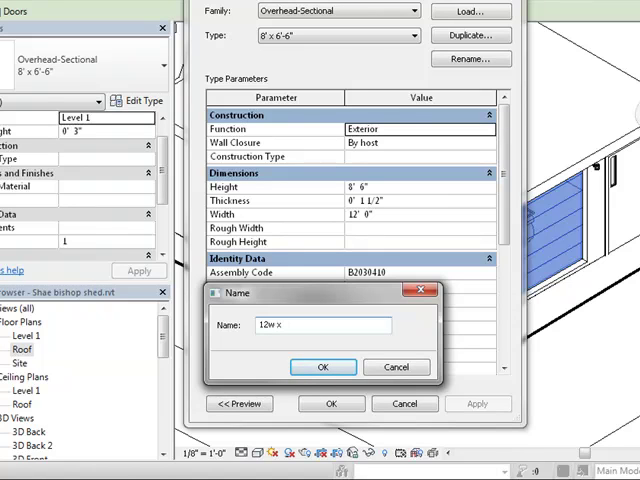
text(7')
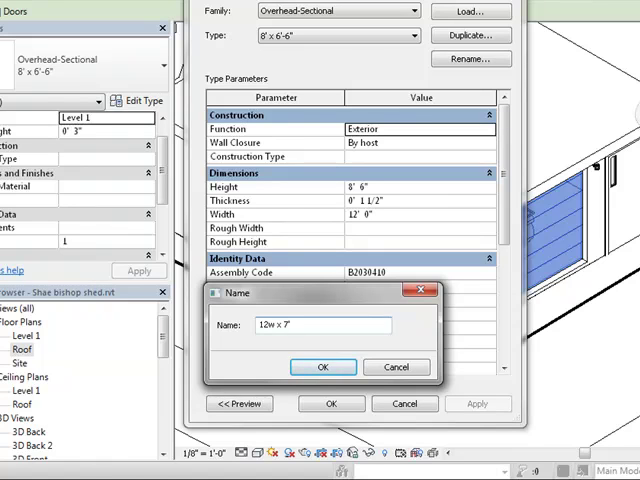
text(h)
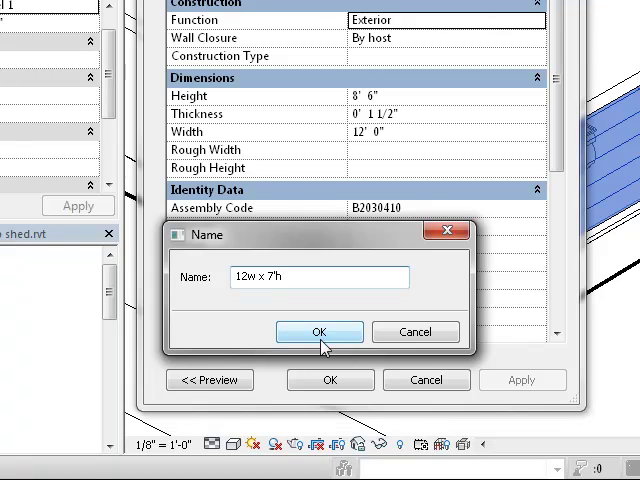
click(320, 332)
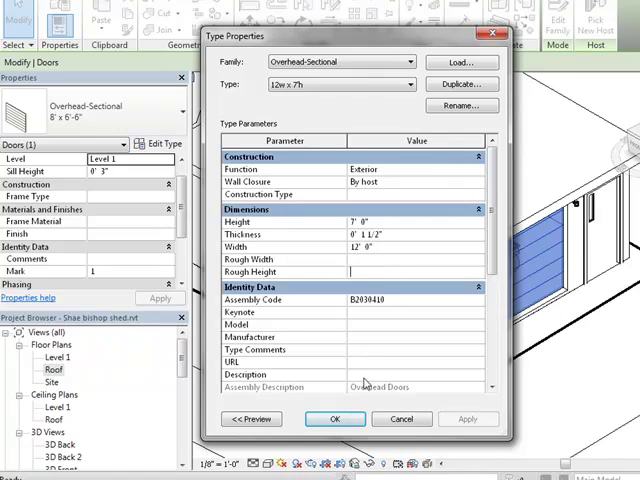
click(336, 420)
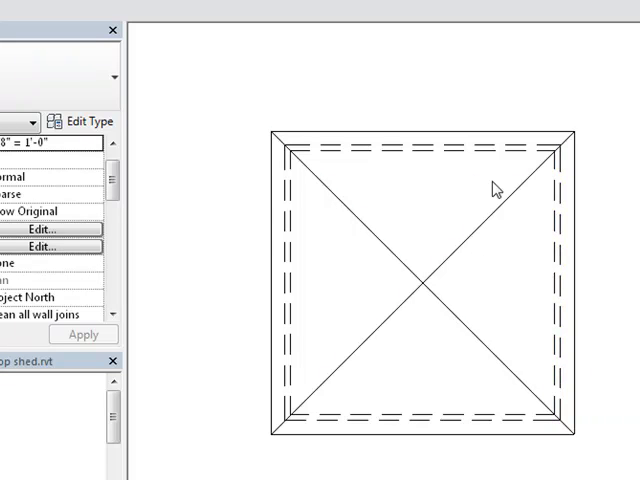
Switch the ribbon to the annotation tools while the Roof plan stays open
click(420, 150)
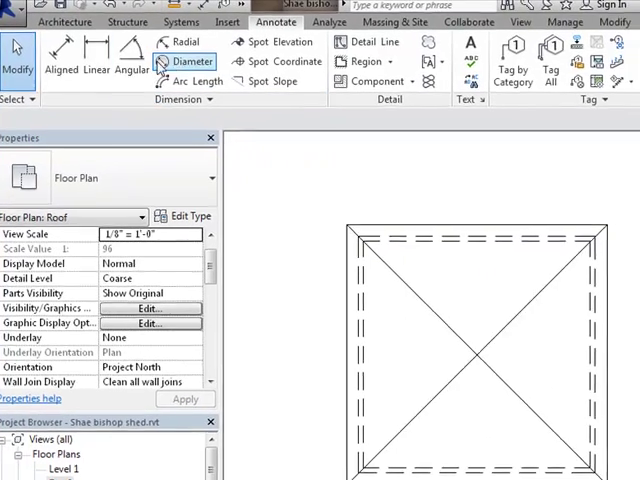
Place two 1'-0 1/2" aligned dimensions on the roof overhang's top and left edges
click(188, 60)
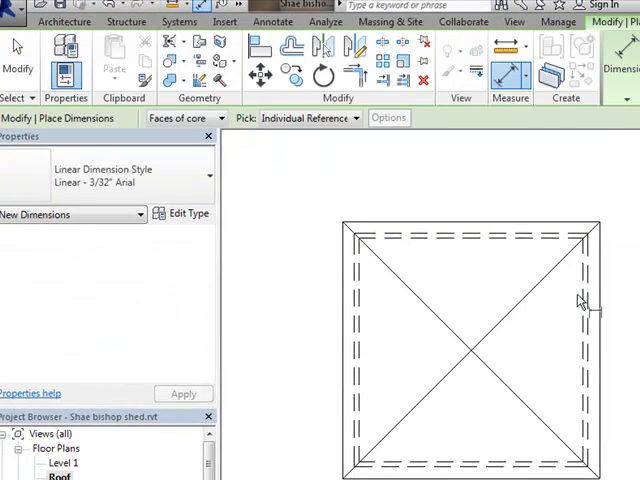
mouse_move(588, 308)
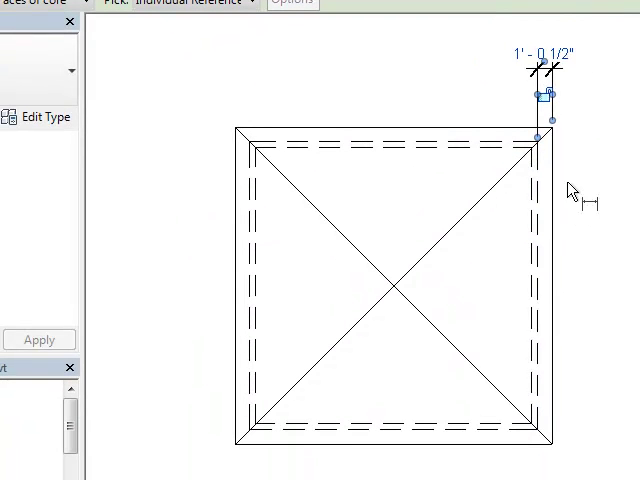
mouse_move(524, 436)
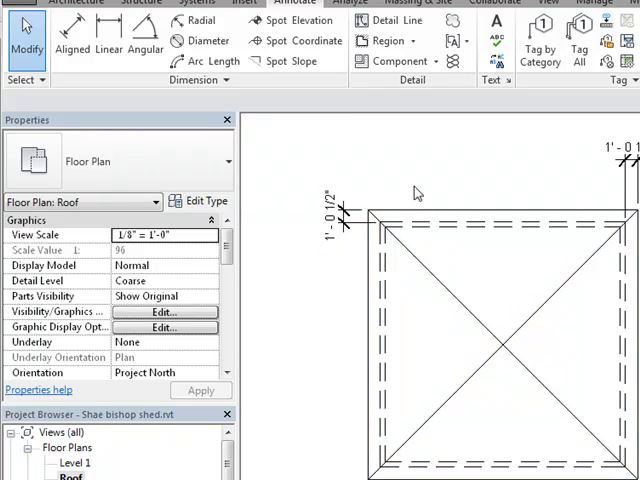
mouse_move(444, 338)
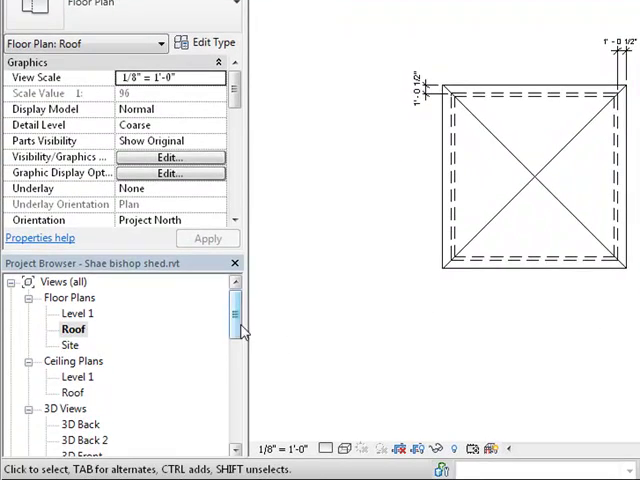
scroll(down, 3)
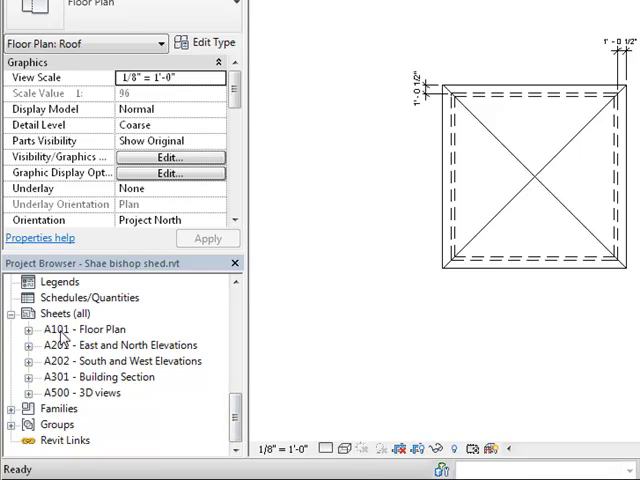
Create a new sheet with the default title block and open it
right_click(76, 328)
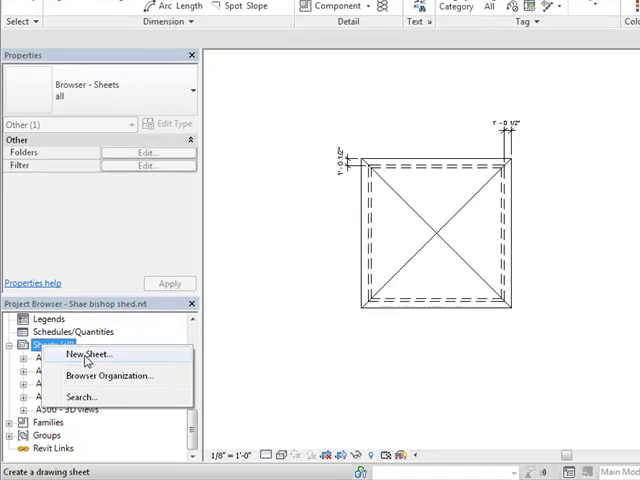
click(88, 352)
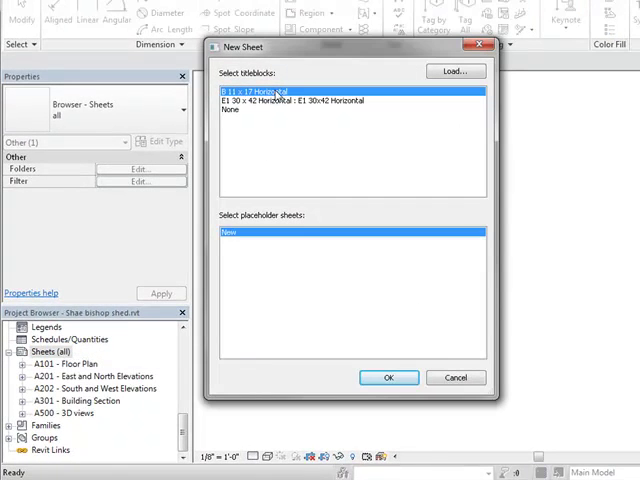
click(388, 376)
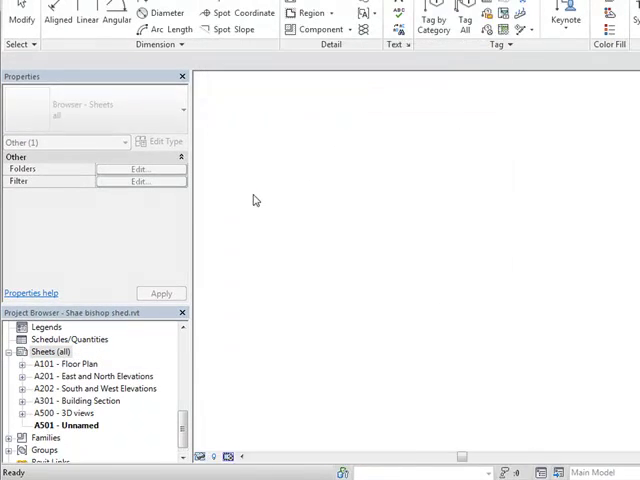
double_click(64, 424)
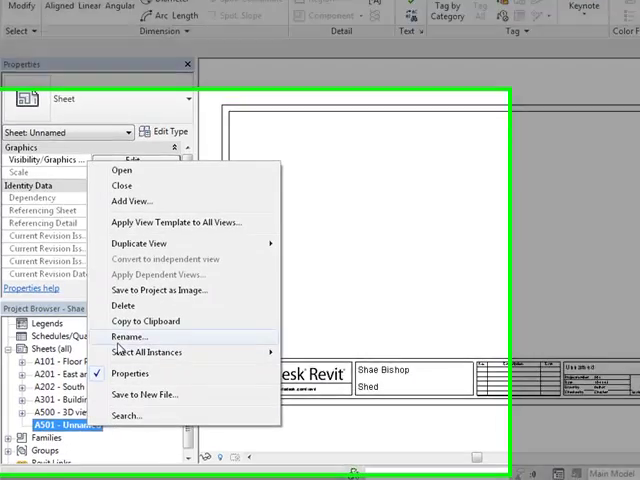
Rename the new sheet to number A400 and name Roof Plan
click(130, 336)
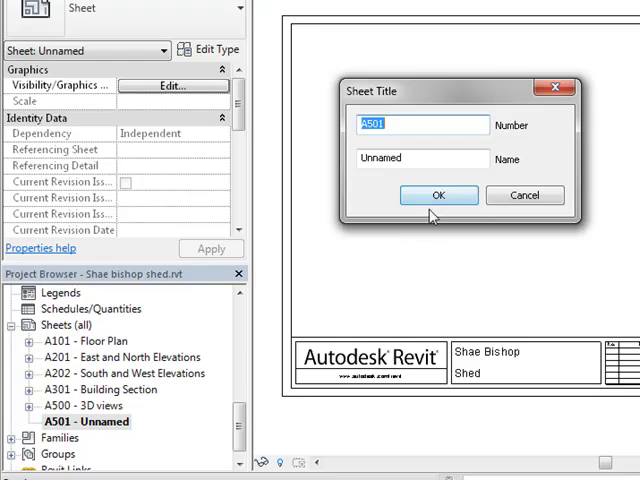
mouse_move(524, 196)
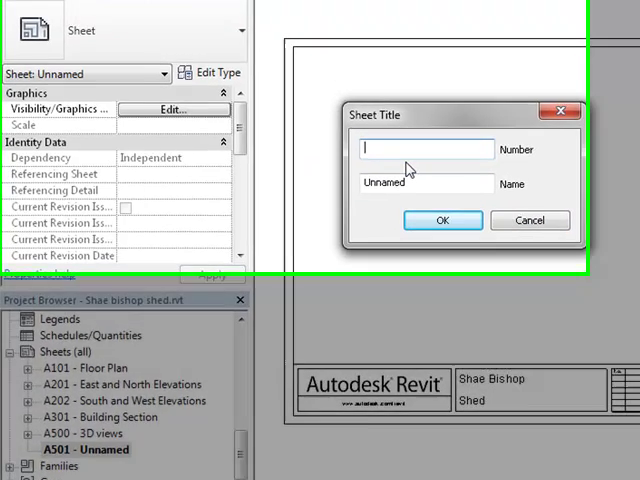
text(A40)
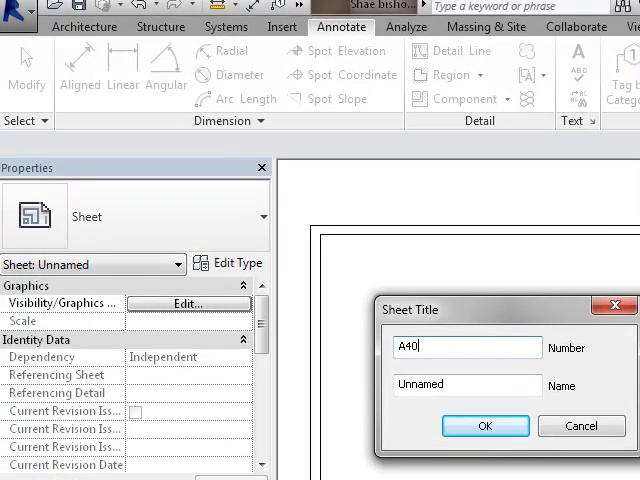
text(0)
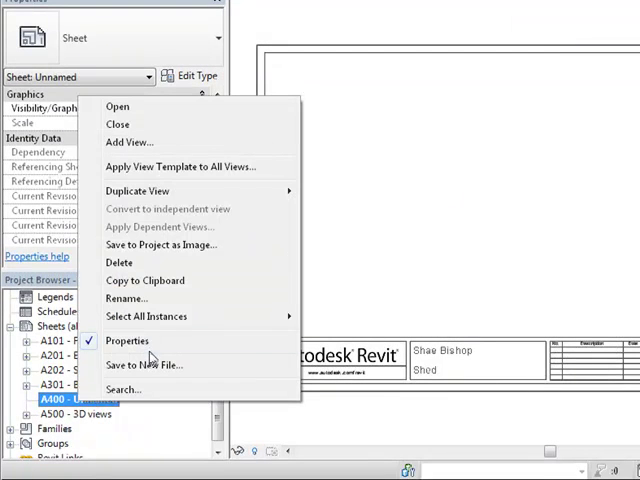
click(126, 298)
text(R)
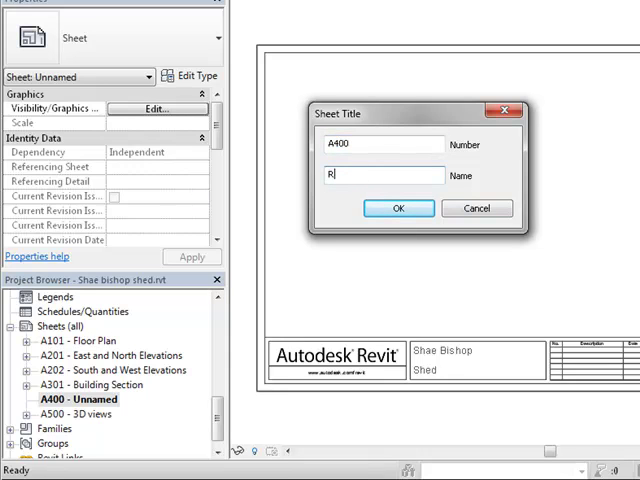
text(oof Plan)
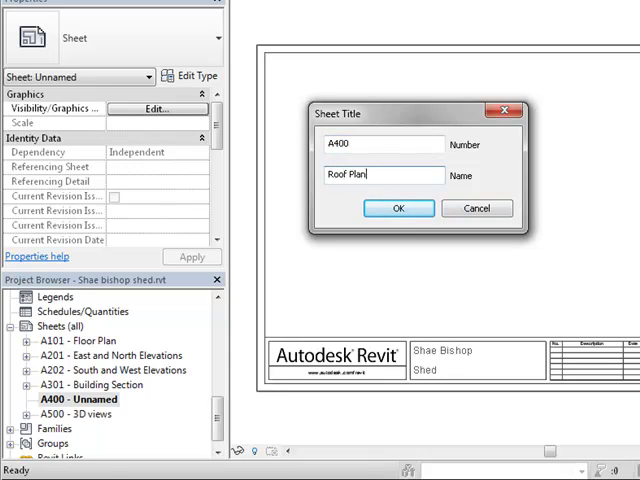
click(396, 208)
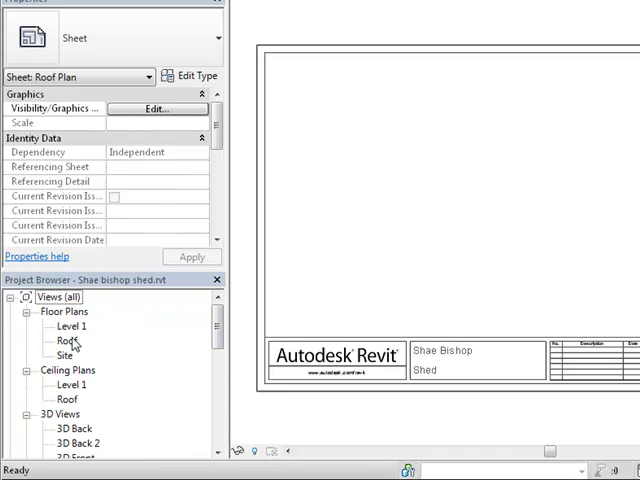
mouse_move(570, 232)
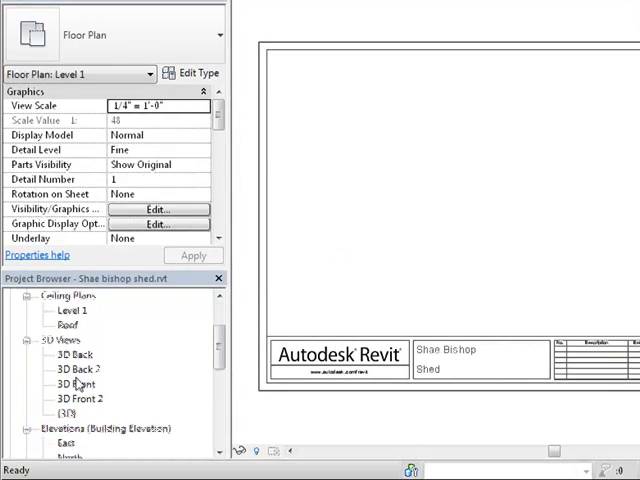
Open sheet A101 - Floor Plan from the Project Browser
scroll(down, 3)
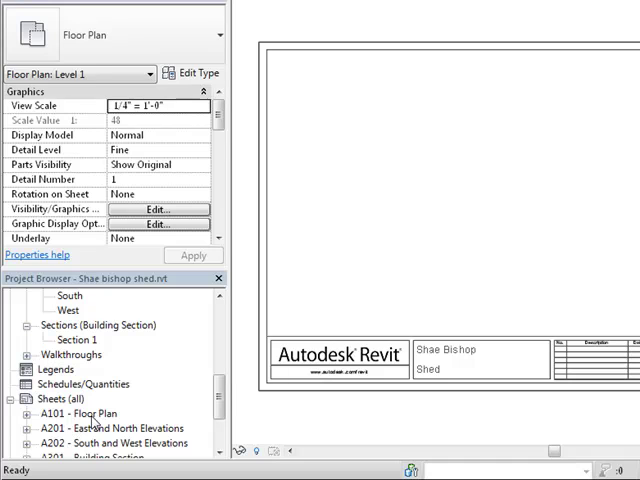
double_click(84, 412)
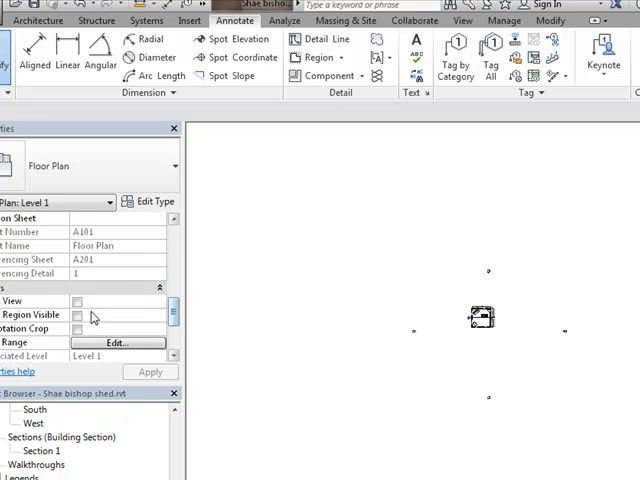
Enable Crop View and show the crop region for the Level 1 plan
click(76, 316)
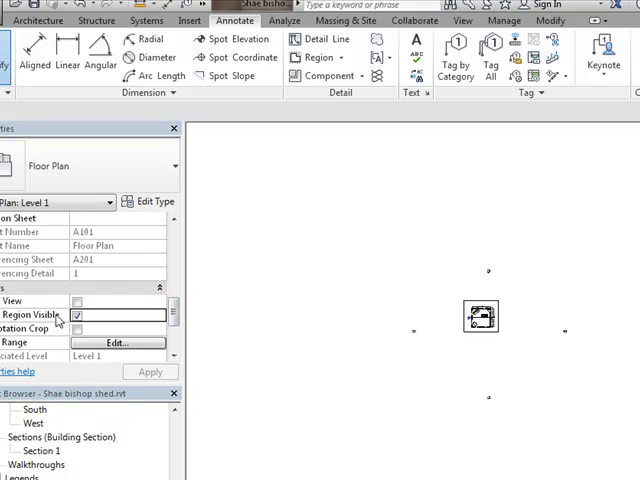
click(76, 300)
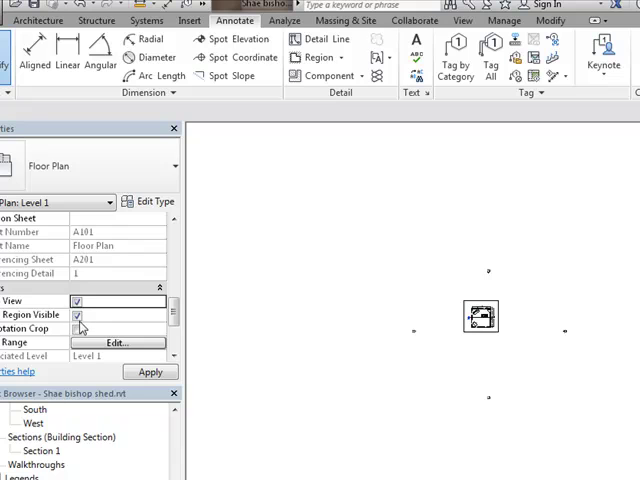
click(76, 328)
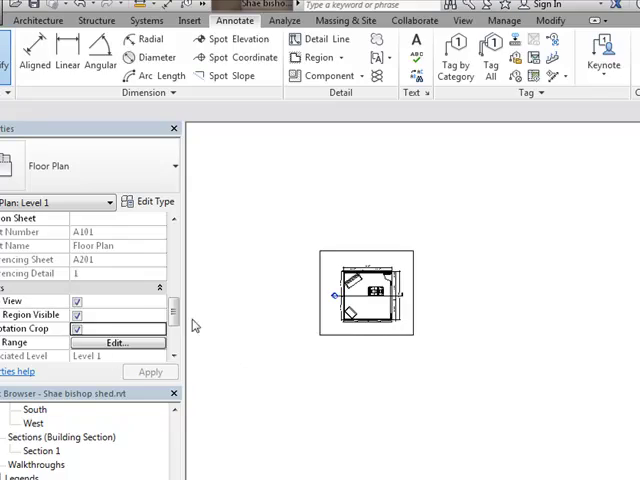
Tighten the crop boundary around the shed, then hide it and apply
click(368, 296)
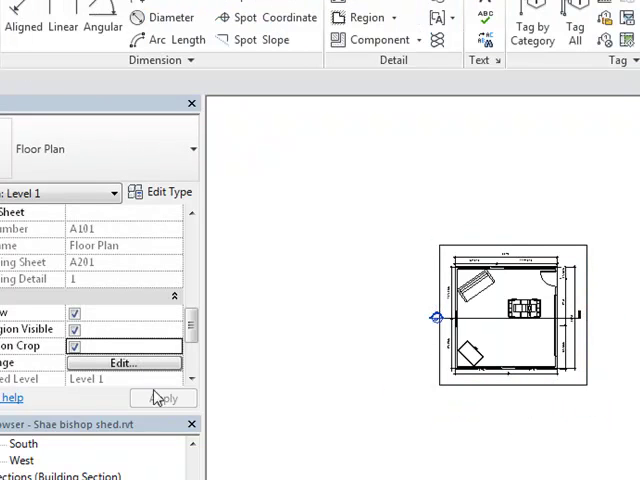
click(74, 328)
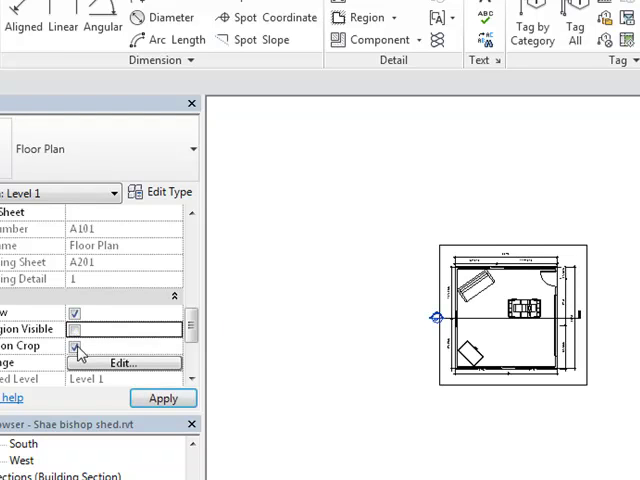
click(74, 312)
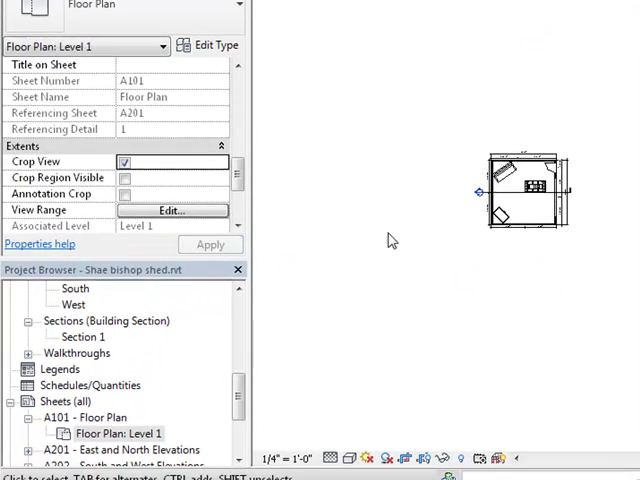
Place the Roof floor plan view onto sheet A101 beside the Level 1 plan
click(120, 432)
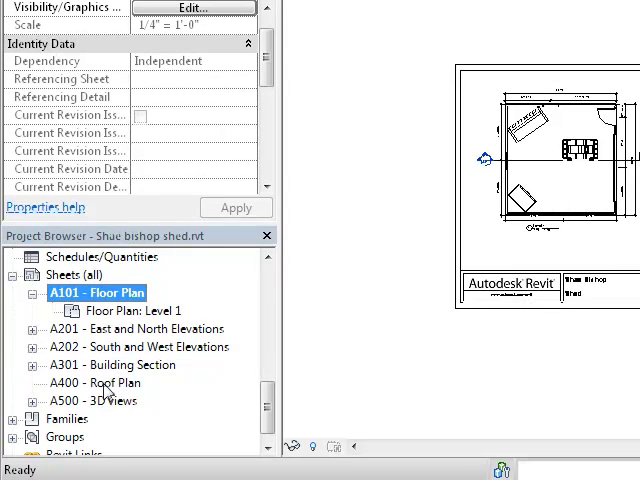
click(104, 384)
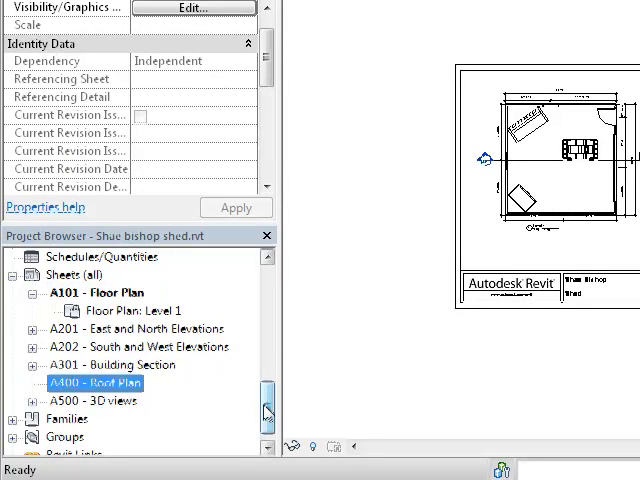
scroll(down, 3)
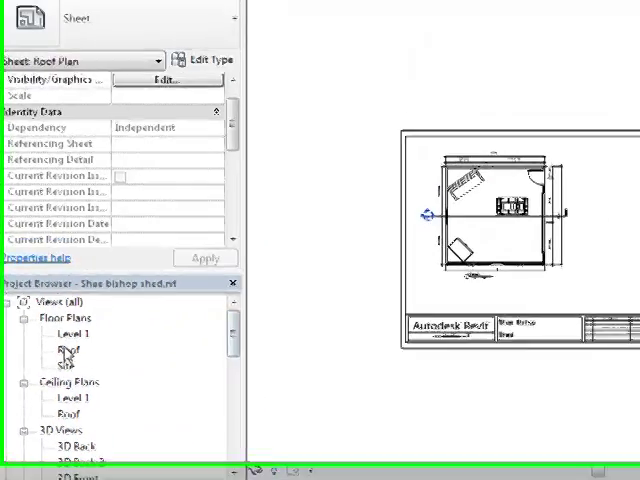
double_click(58, 348)
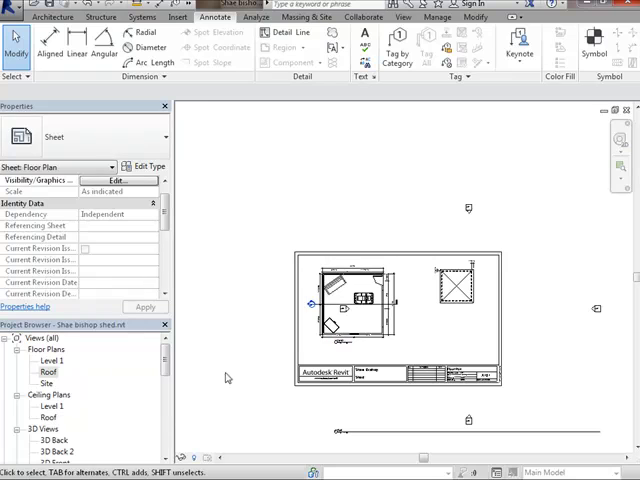
Crop the Roof plan tightly around the roof outline and hide its crop boundary
double_click(48, 372)
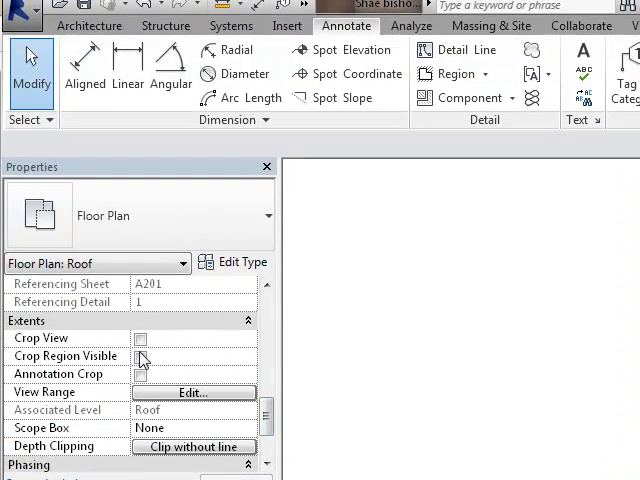
click(140, 356)
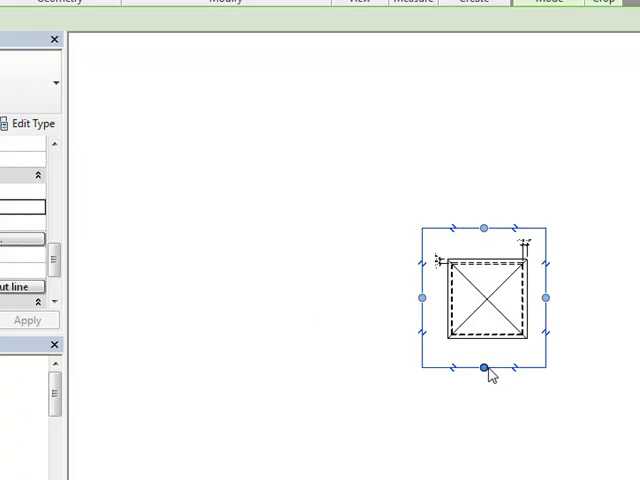
mouse_move(422, 290)
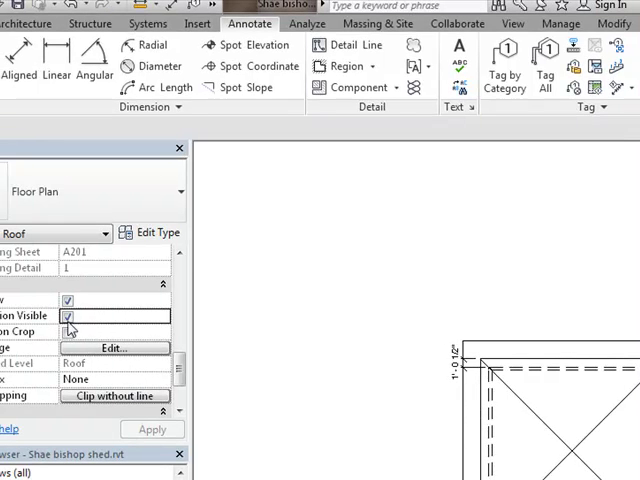
click(68, 316)
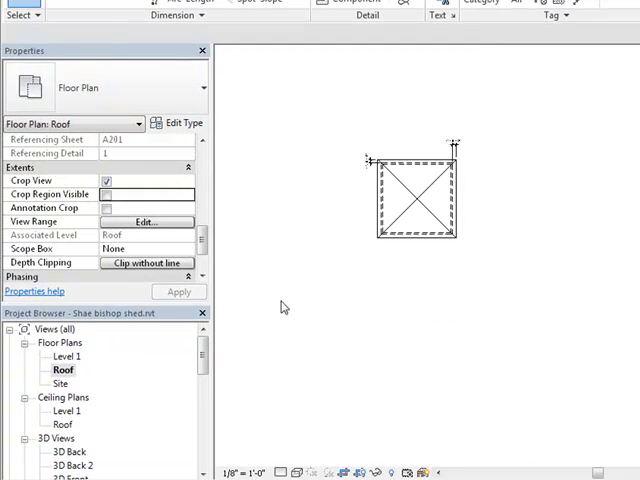
mouse_move(248, 404)
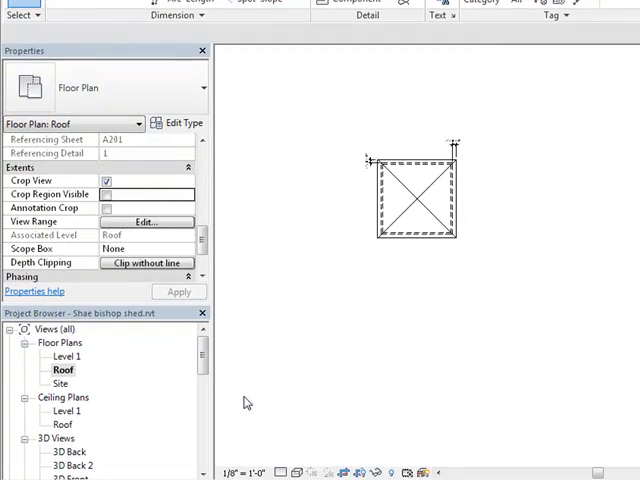
Reopen sheet A101 and zoom in on the two plan viewports
scroll(down, 3)
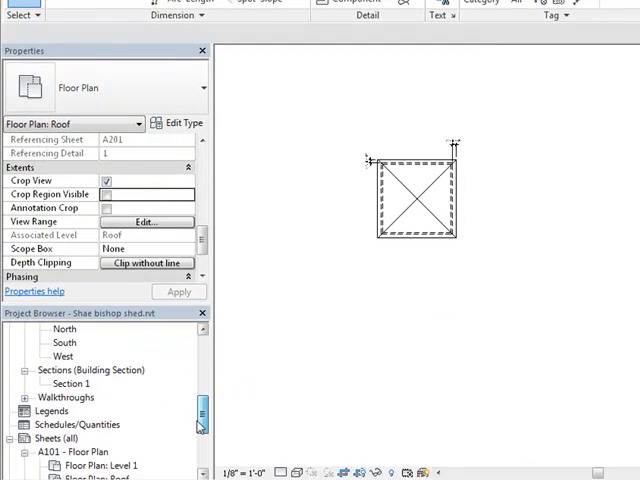
scroll(down, 3)
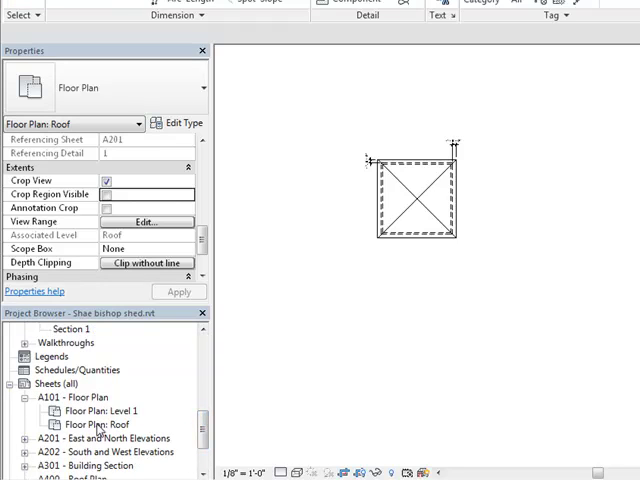
click(72, 396)
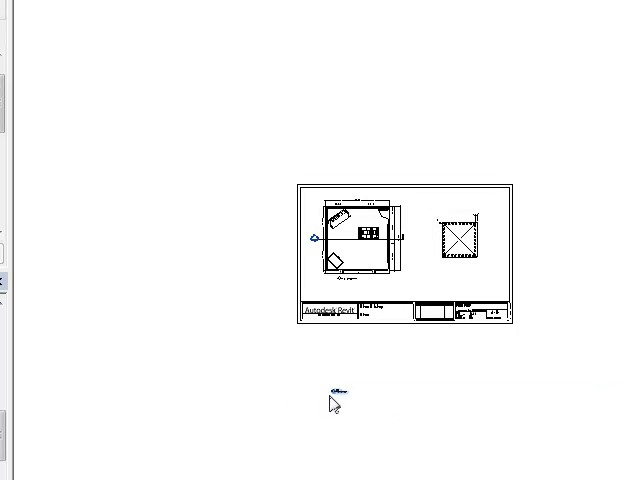
click(458, 238)
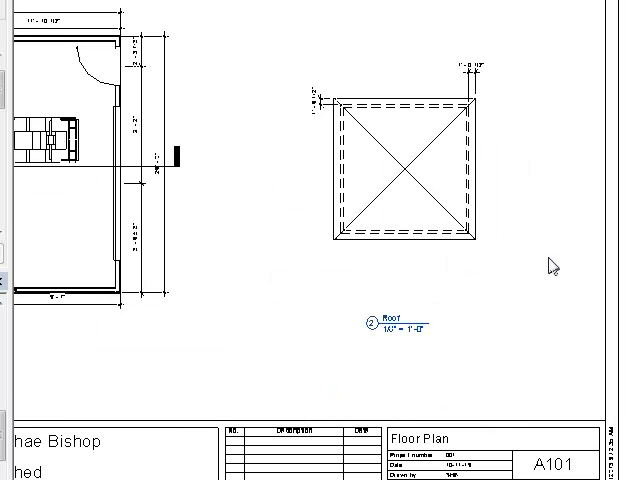
click(400, 160)
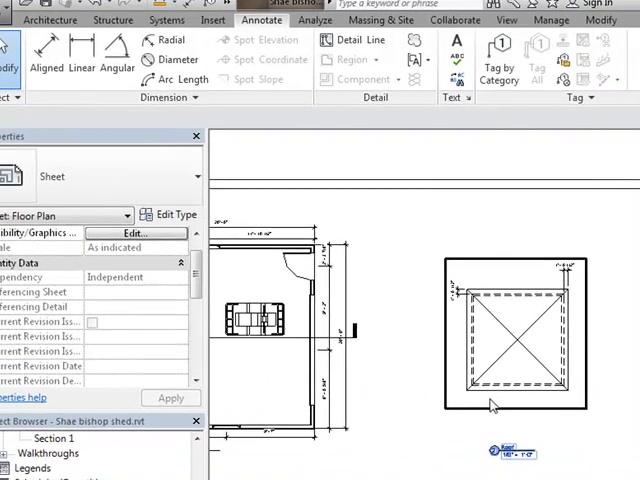
Set both viewports on A101 to the same larger View Scale so they fill the sheet
click(510, 340)
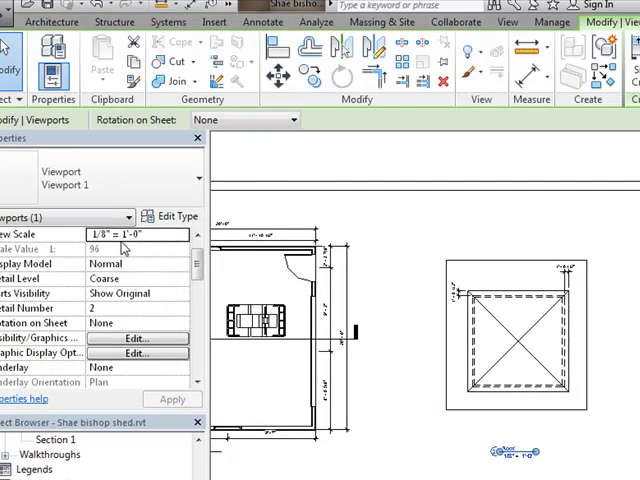
click(136, 236)
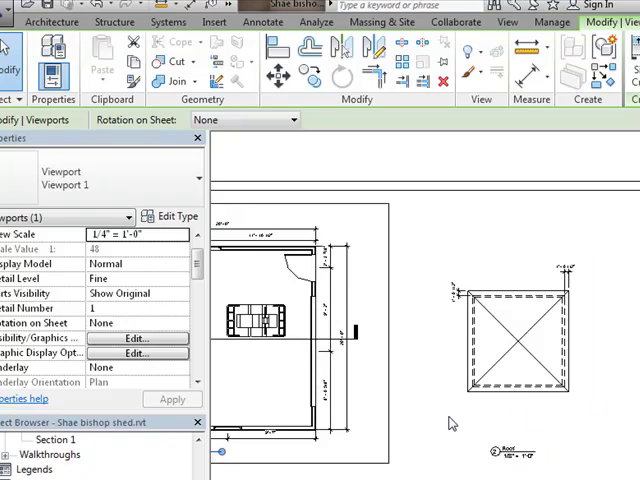
mouse_move(434, 332)
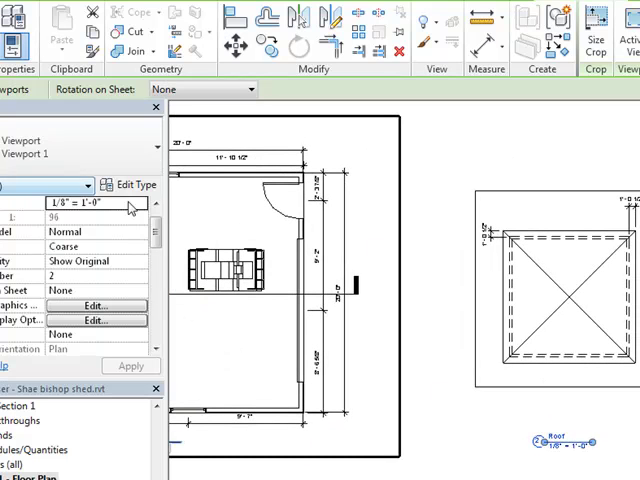
click(136, 202)
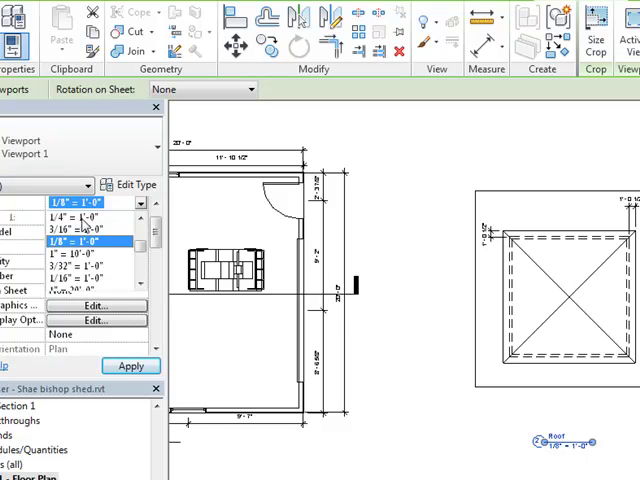
click(68, 216)
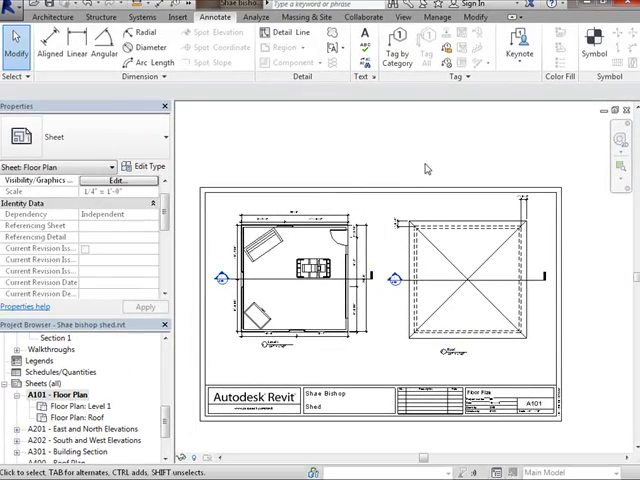
mouse_move(362, 164)
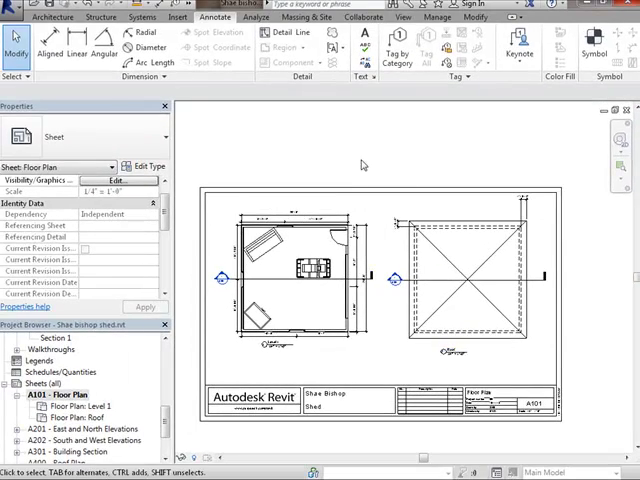